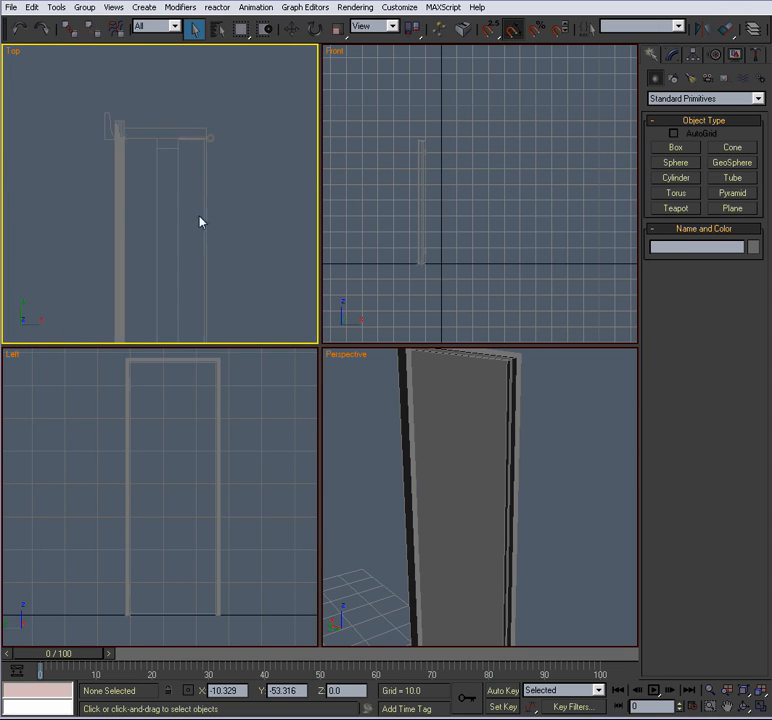
Maximize the Front viewport and activate the Cylinder primitive tool.
click(176, 436)
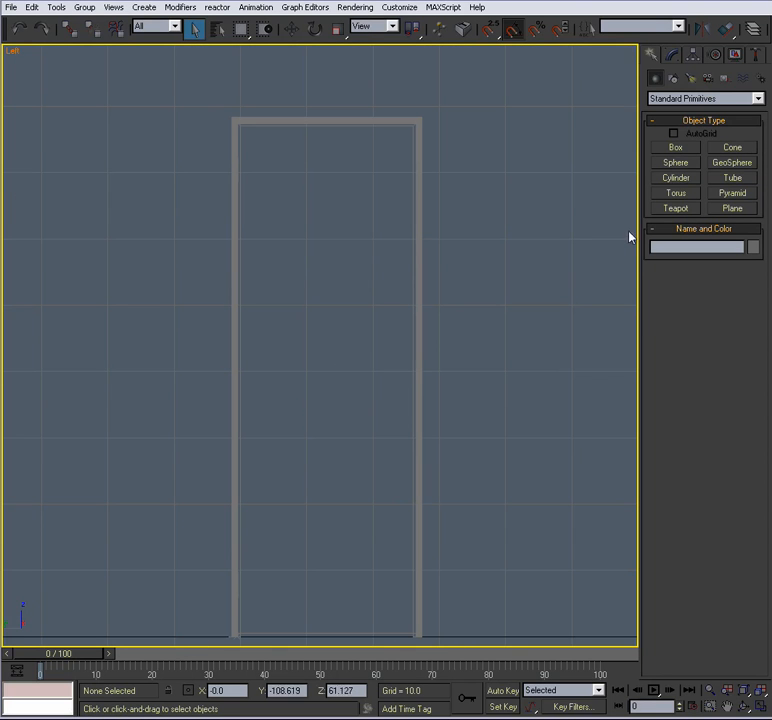
click(676, 176)
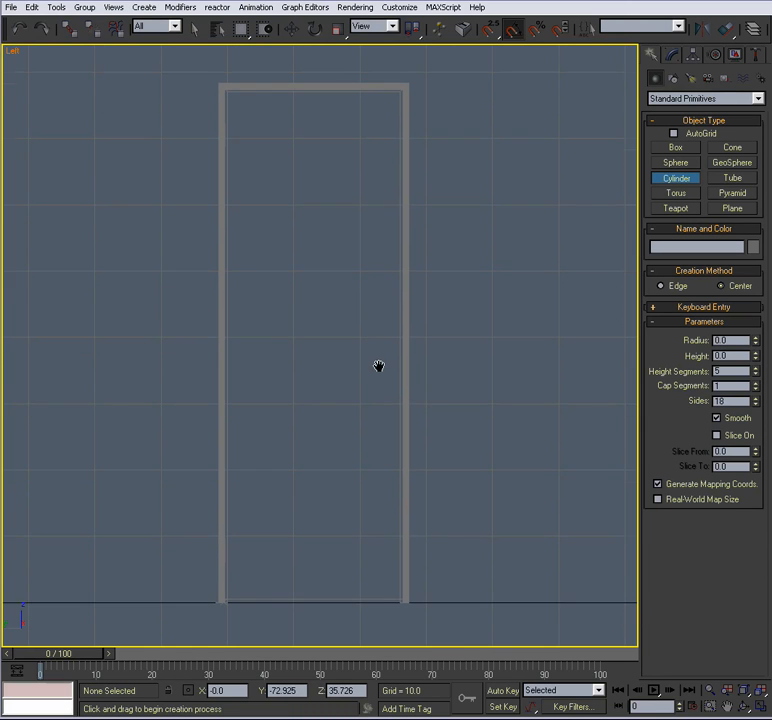
Draw a thin cylinder on the door's face and lower its Sides to a faceted disc.
drag(384, 326, 452, 326)
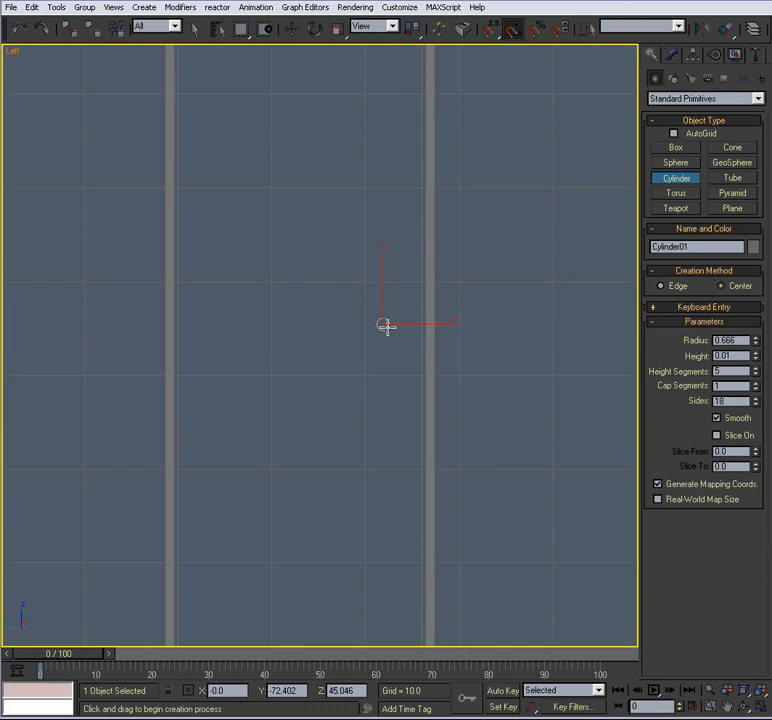
drag(384, 324, 400, 340)
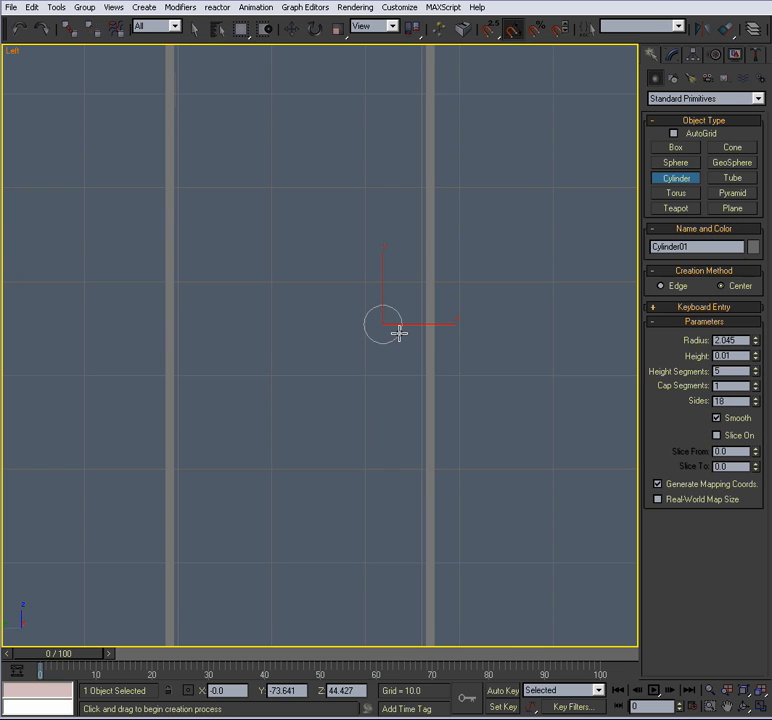
click(192, 28)
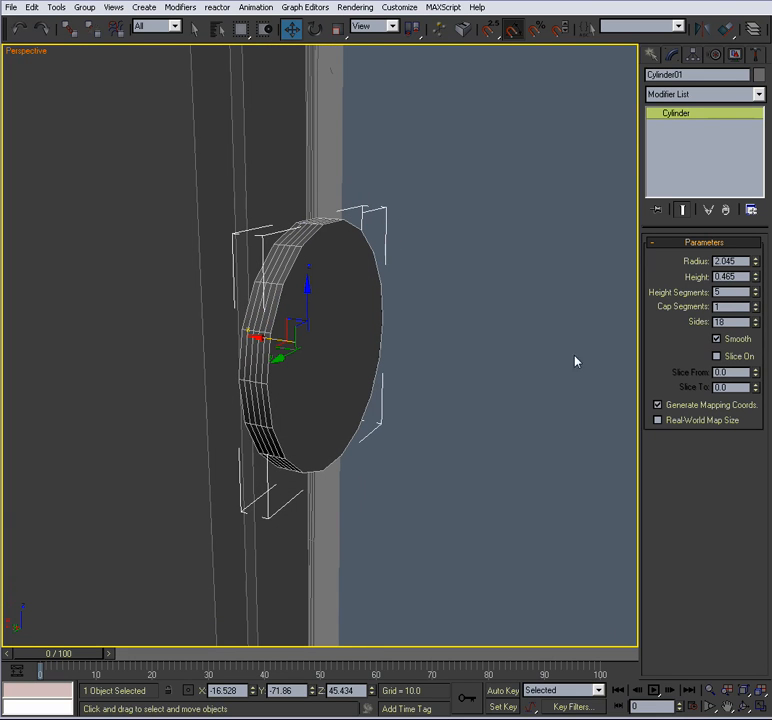
click(732, 292)
text(1)
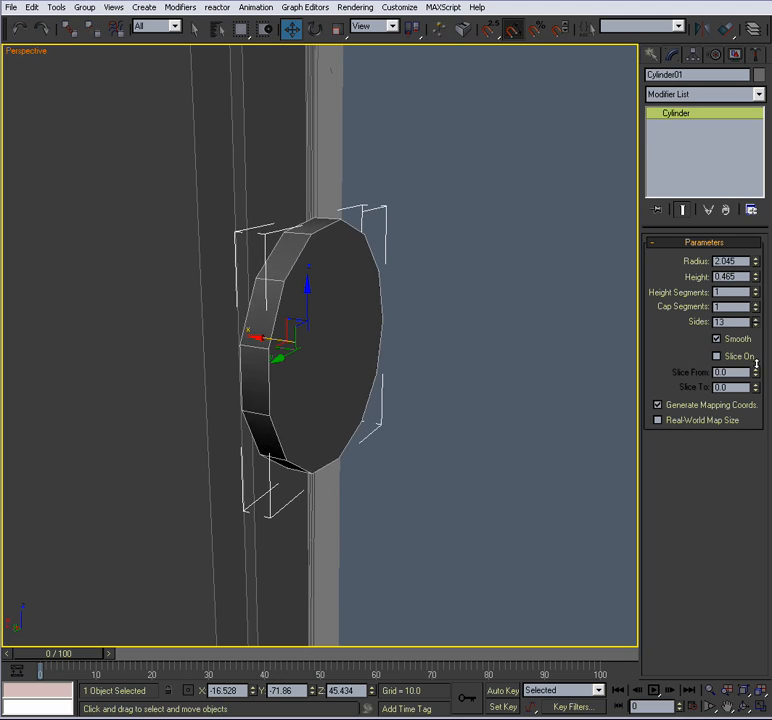
click(756, 324)
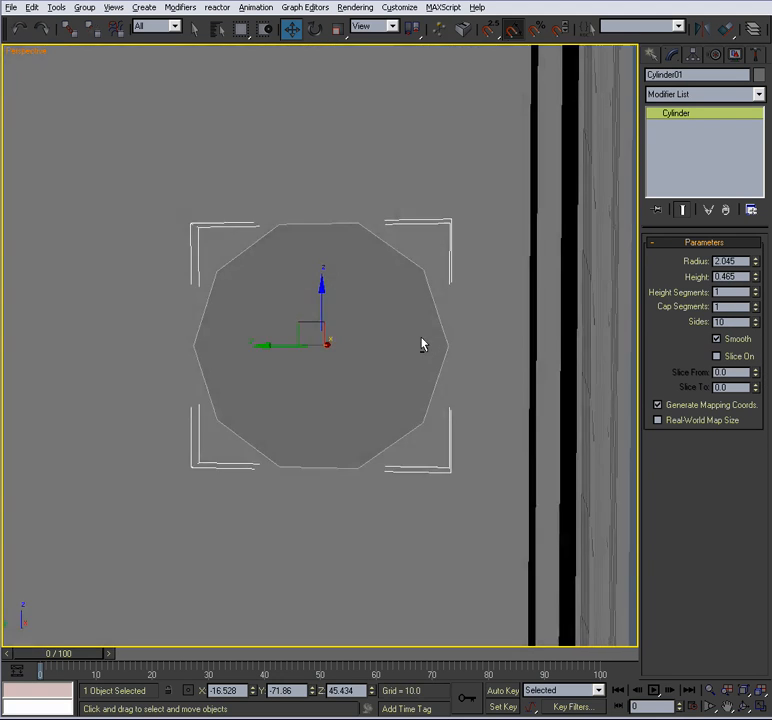
click(756, 326)
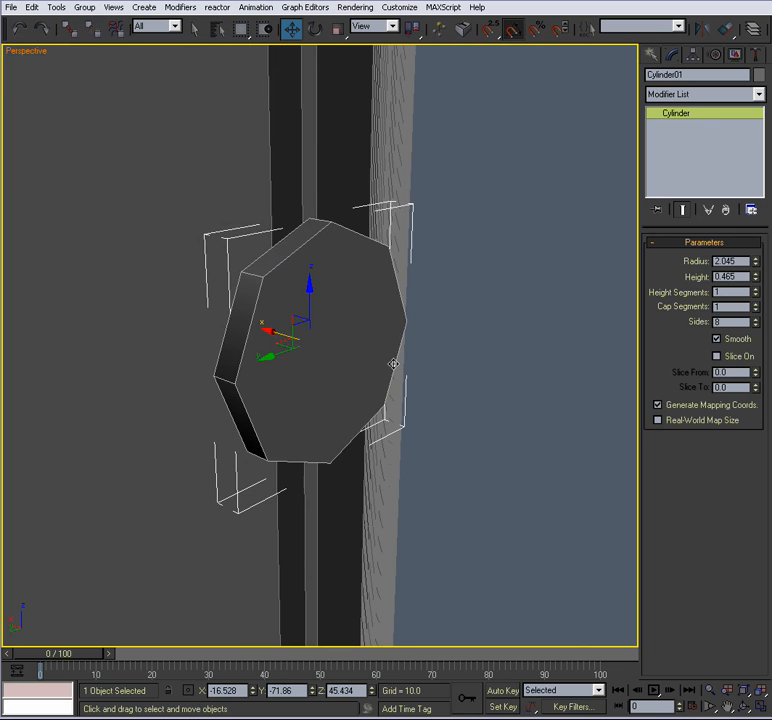
mouse_move(408, 364)
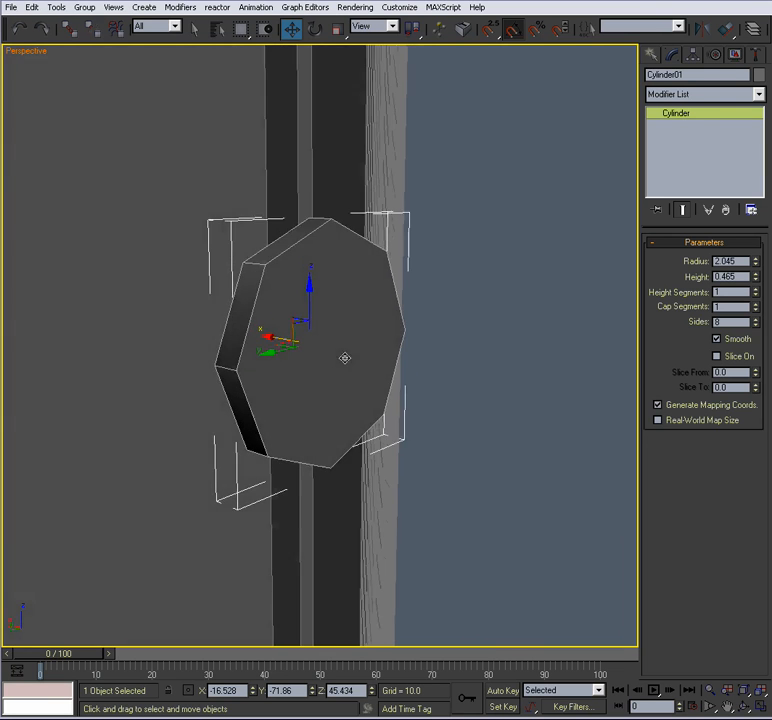
Convert the disc to Editable Poly and add a TurboSmooth modifier, adjusting its iterations.
right_click(344, 358)
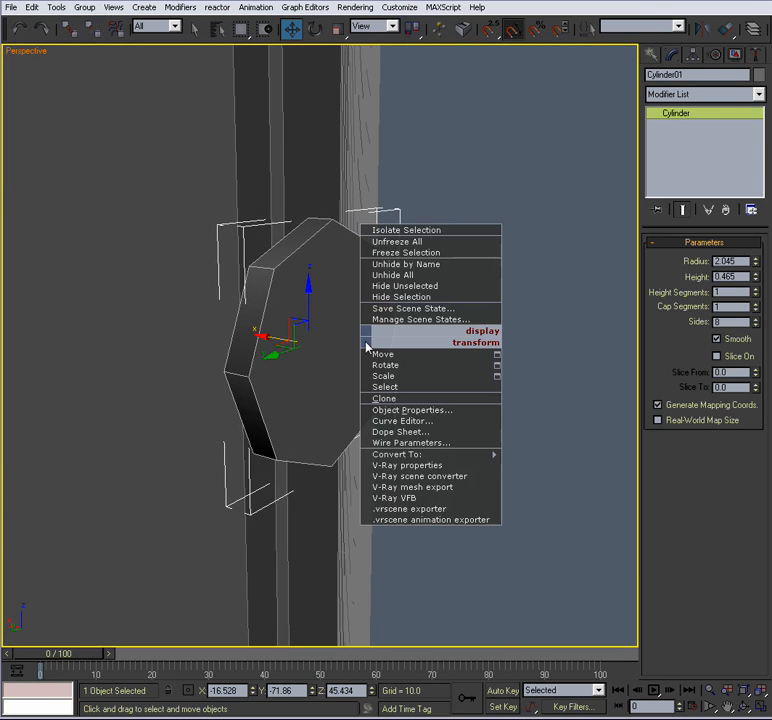
click(536, 460)
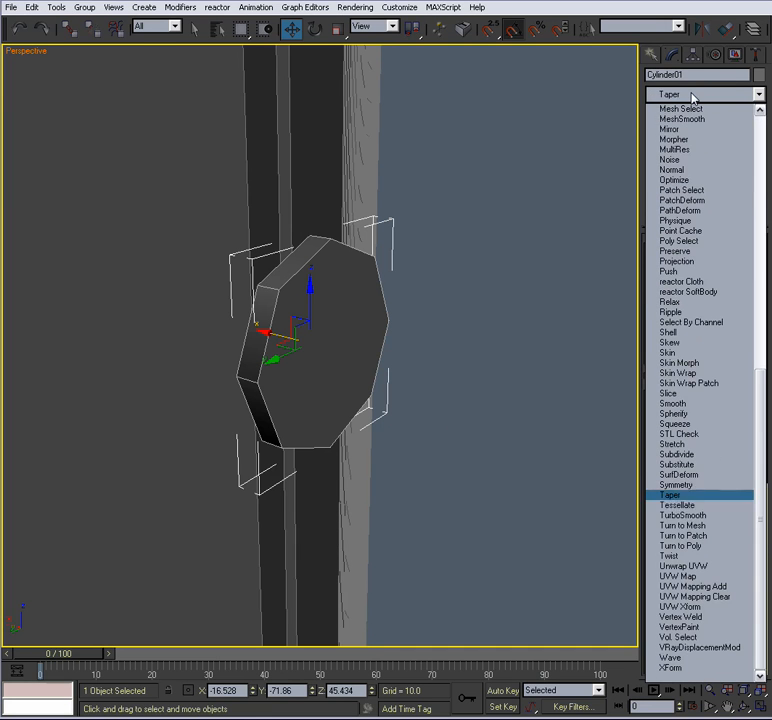
click(680, 514)
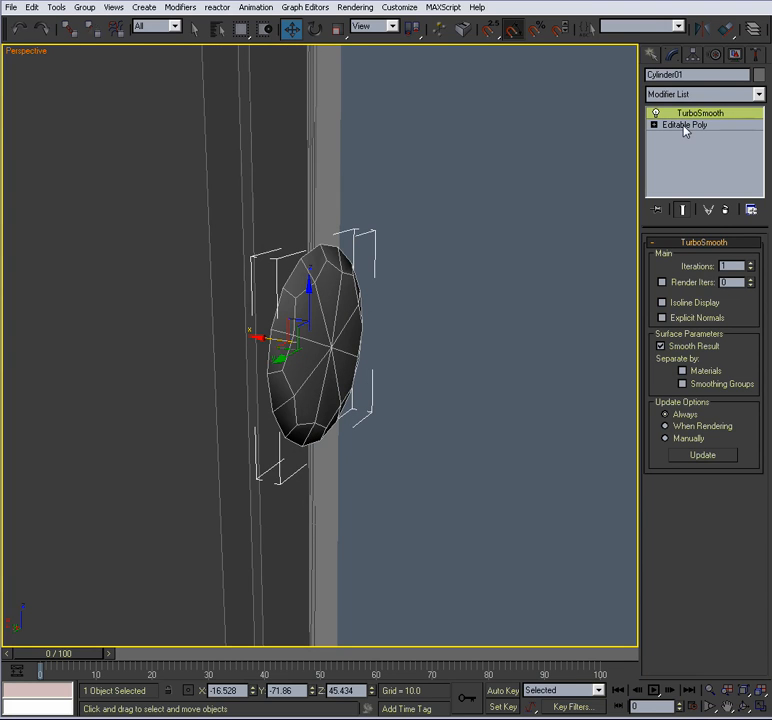
click(750, 264)
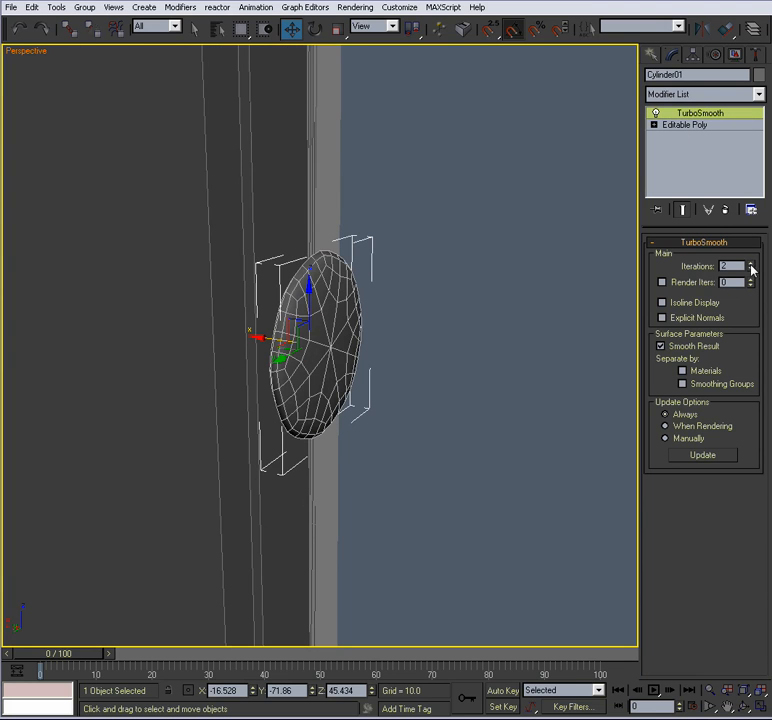
click(684, 124)
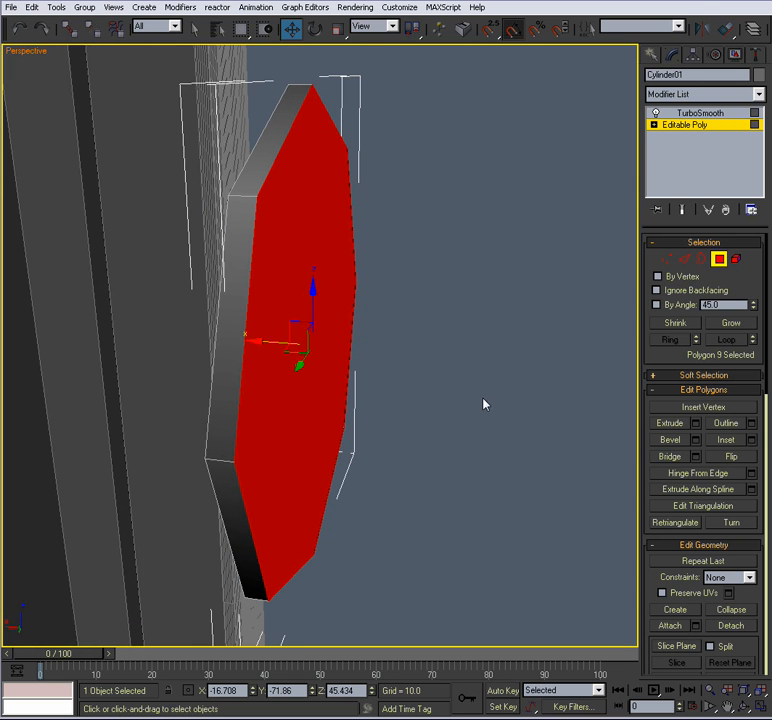
mouse_move(500, 390)
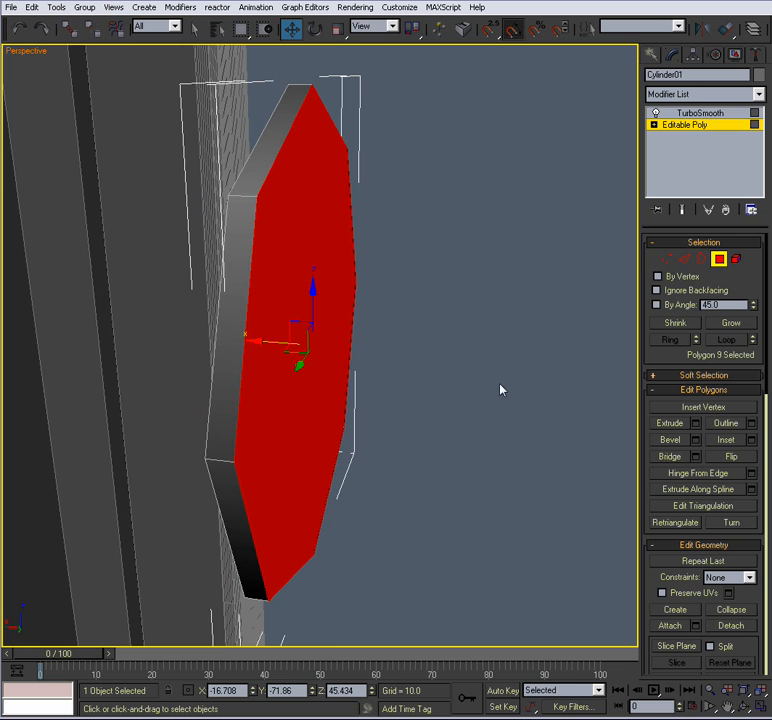
mouse_move(496, 370)
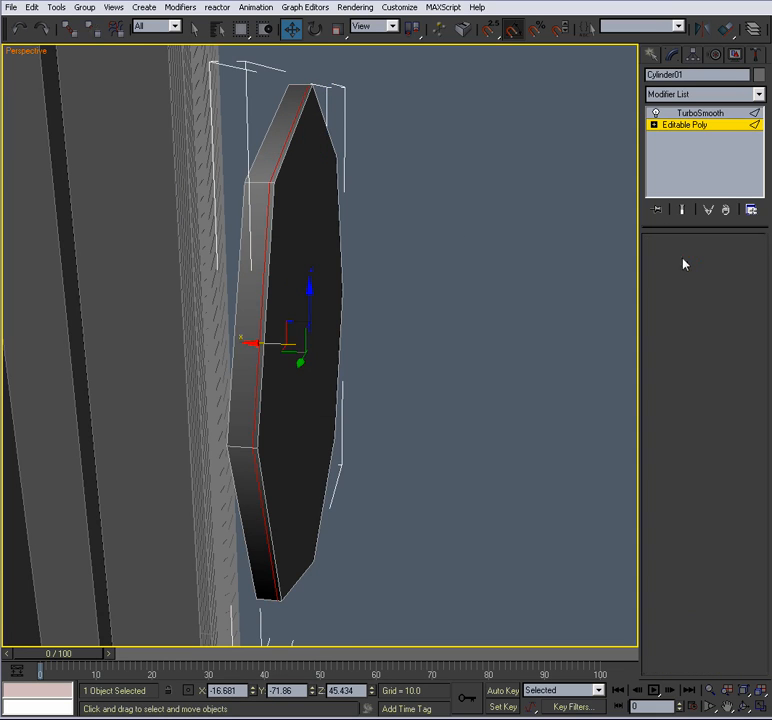
Preview the TurboSmooth result, then return to the Editable Poly level for editing.
click(700, 112)
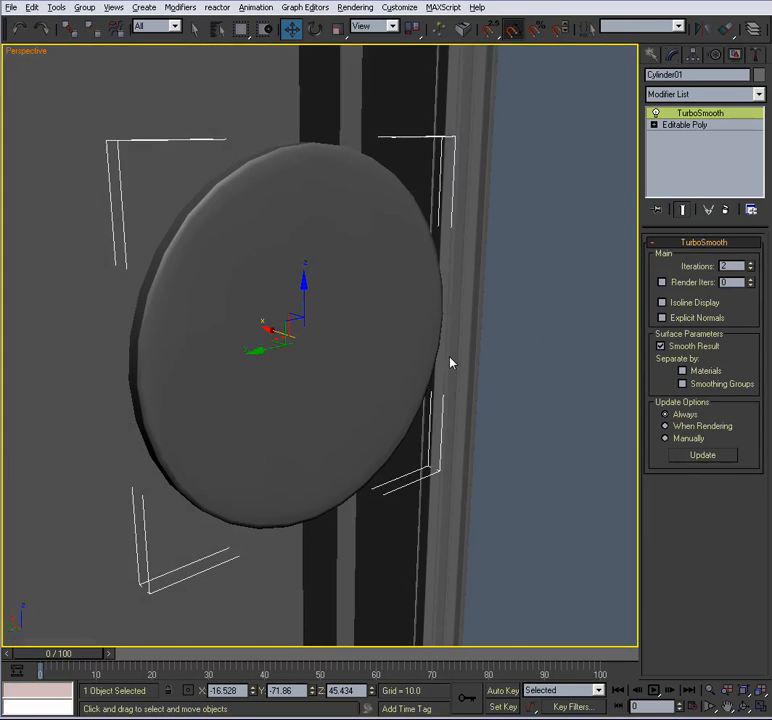
click(684, 124)
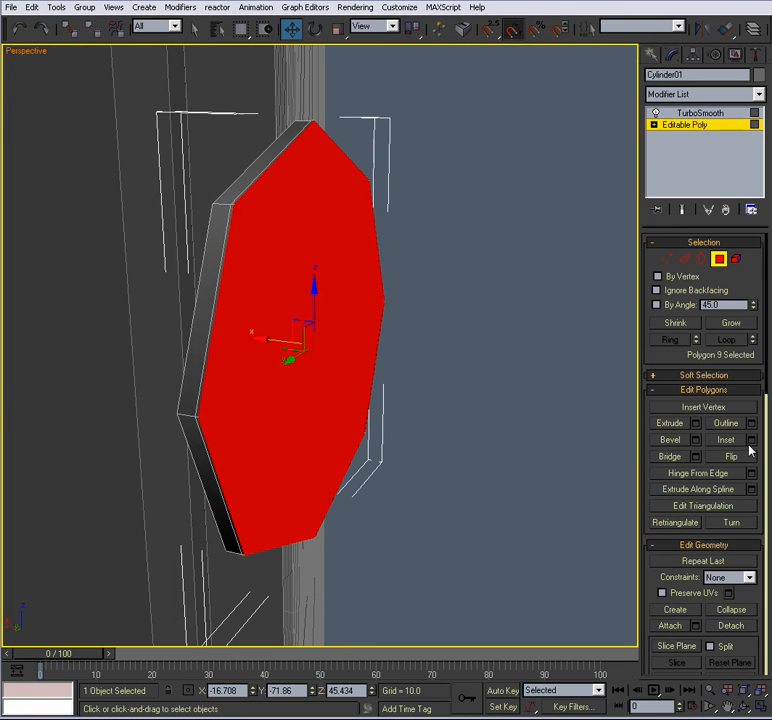
Extrude and inset the knob base's front polygon to start the stem.
click(748, 440)
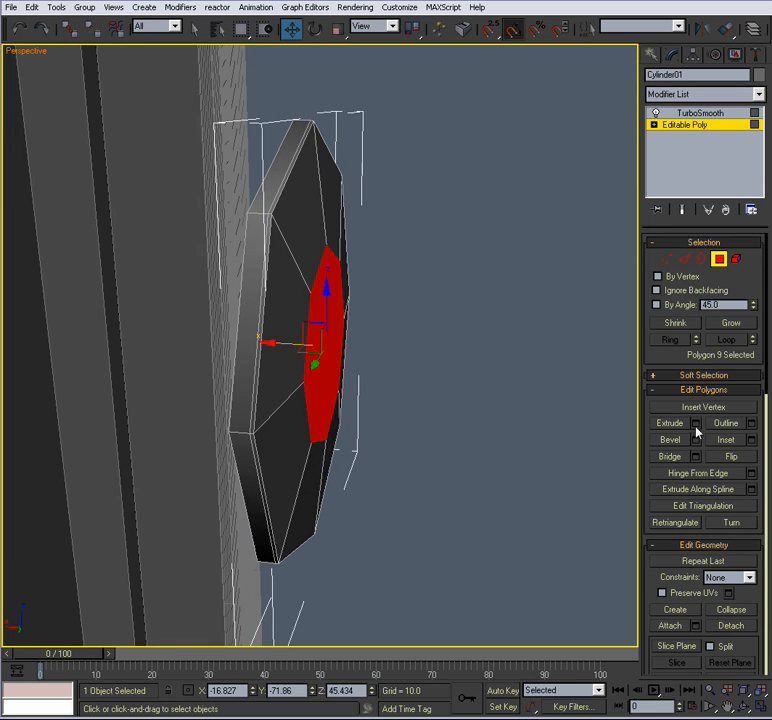
click(700, 424)
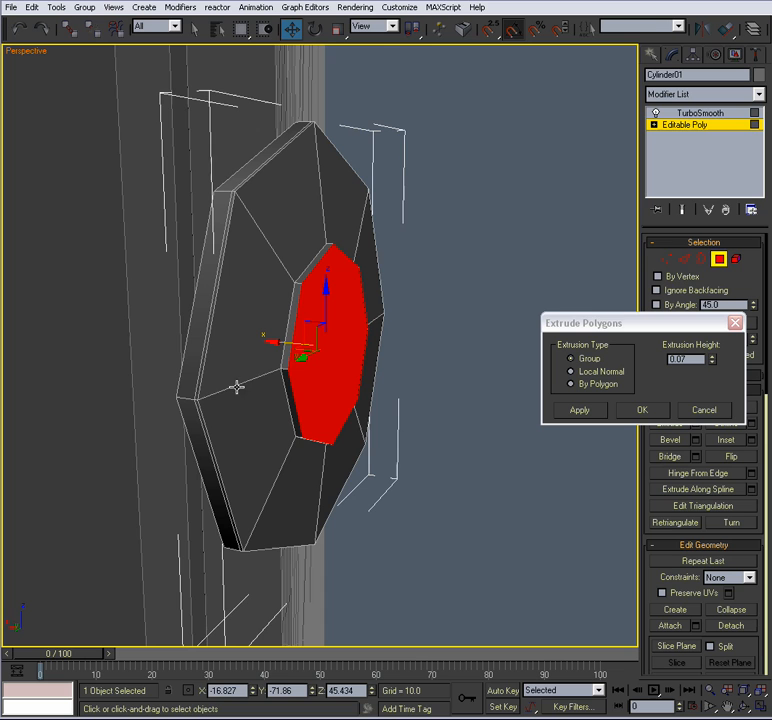
mouse_move(518, 388)
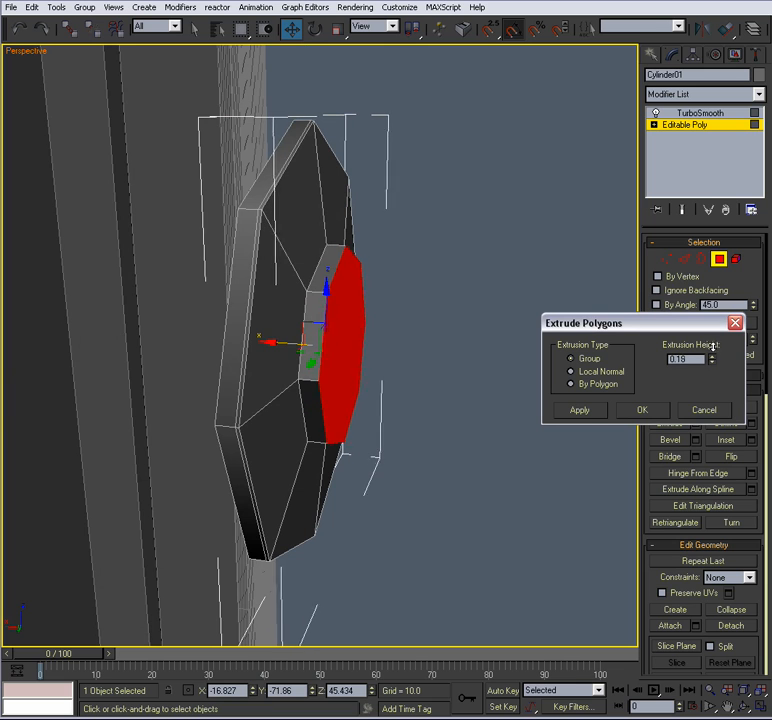
click(642, 410)
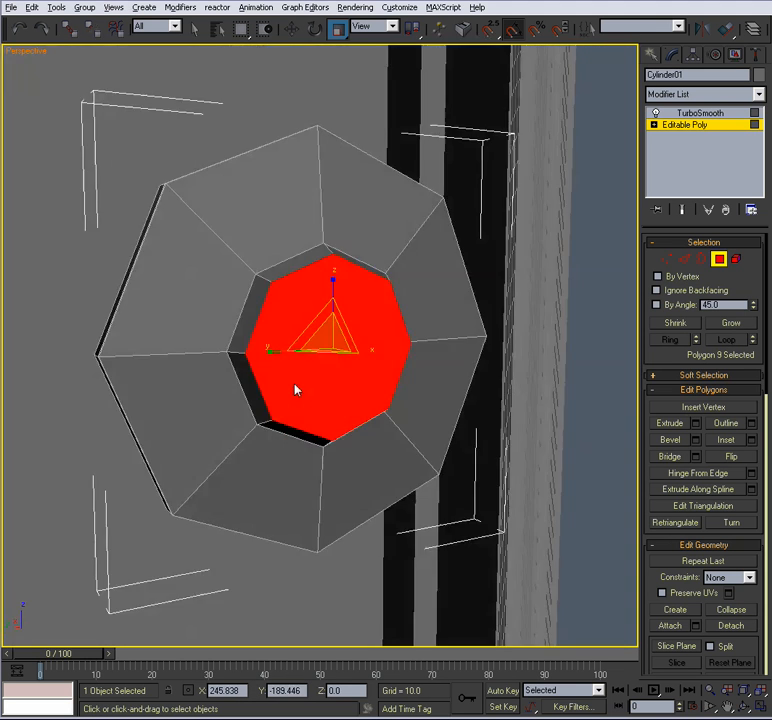
click(748, 440)
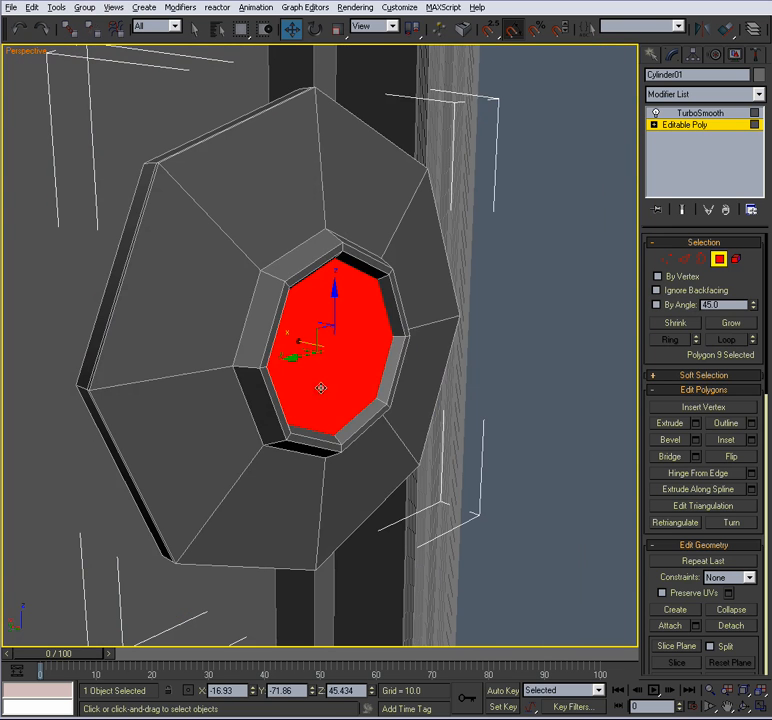
Outline and inset the front face again with an adjusted amount, confirming the stem outline.
click(748, 424)
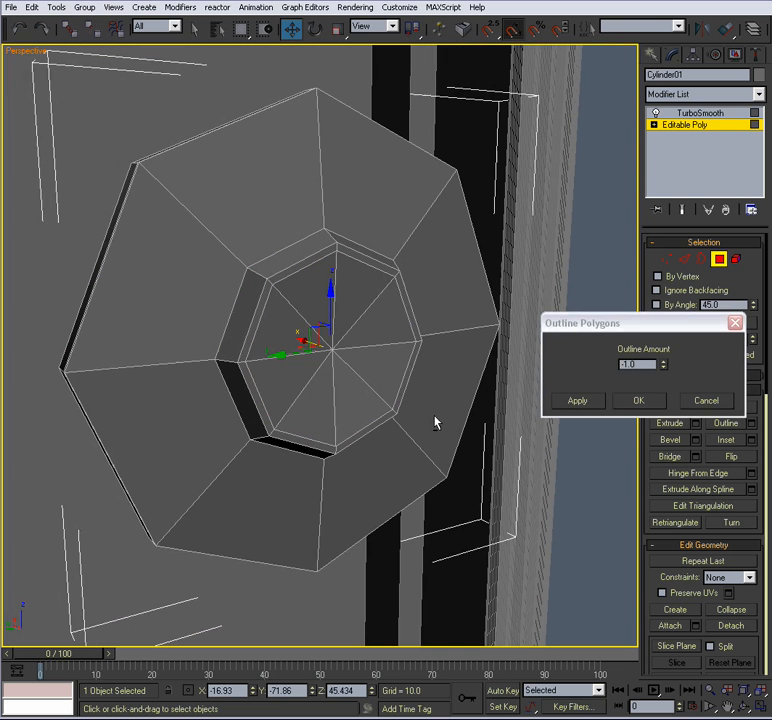
click(640, 400)
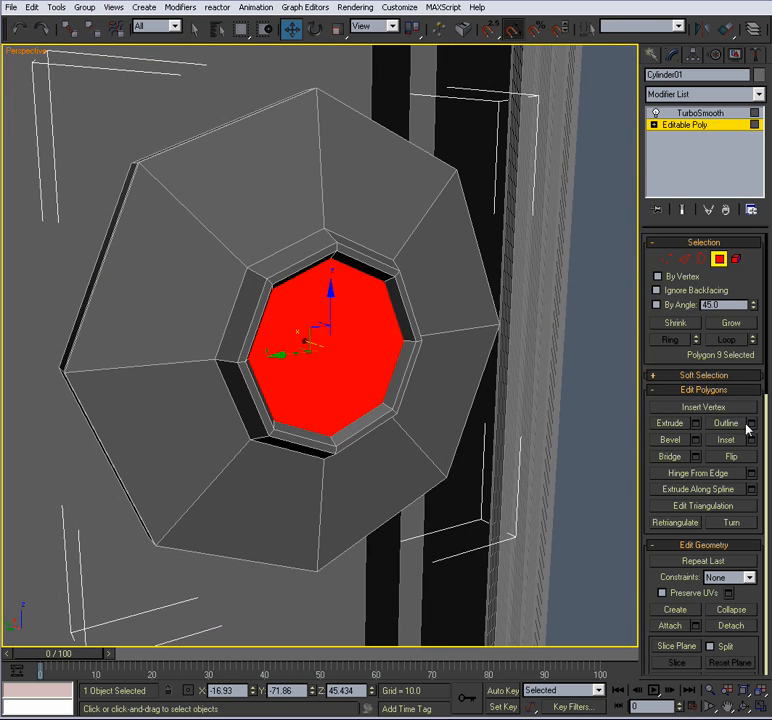
click(744, 440)
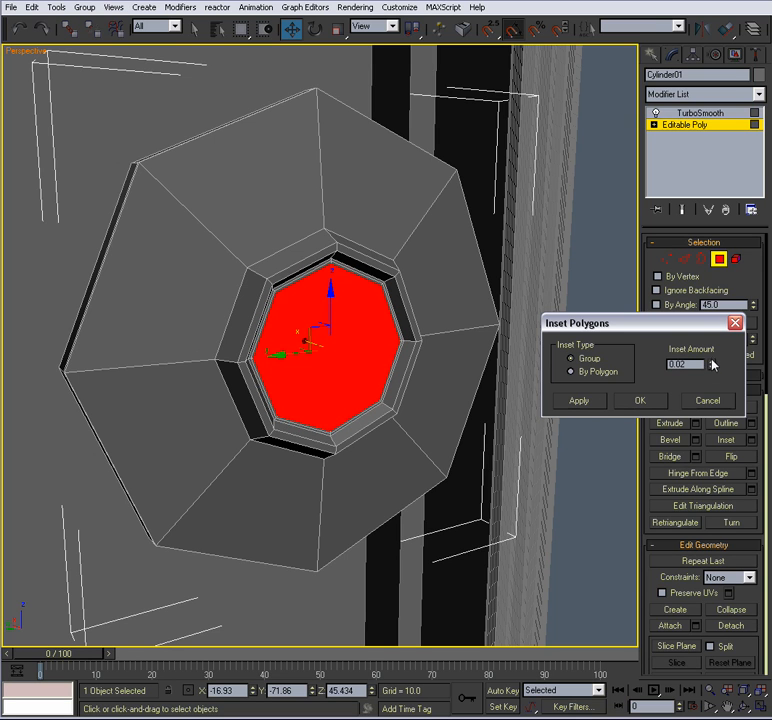
click(710, 374)
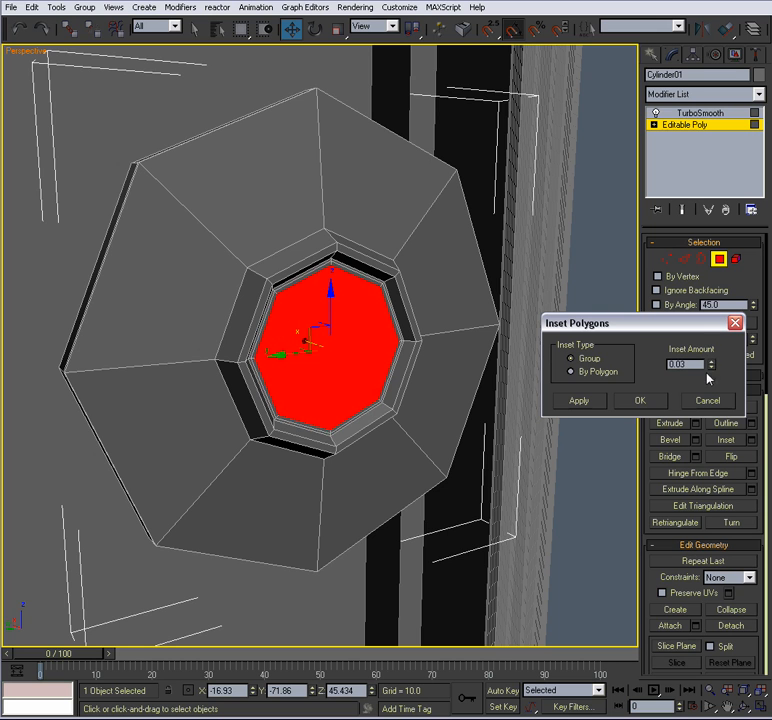
click(640, 400)
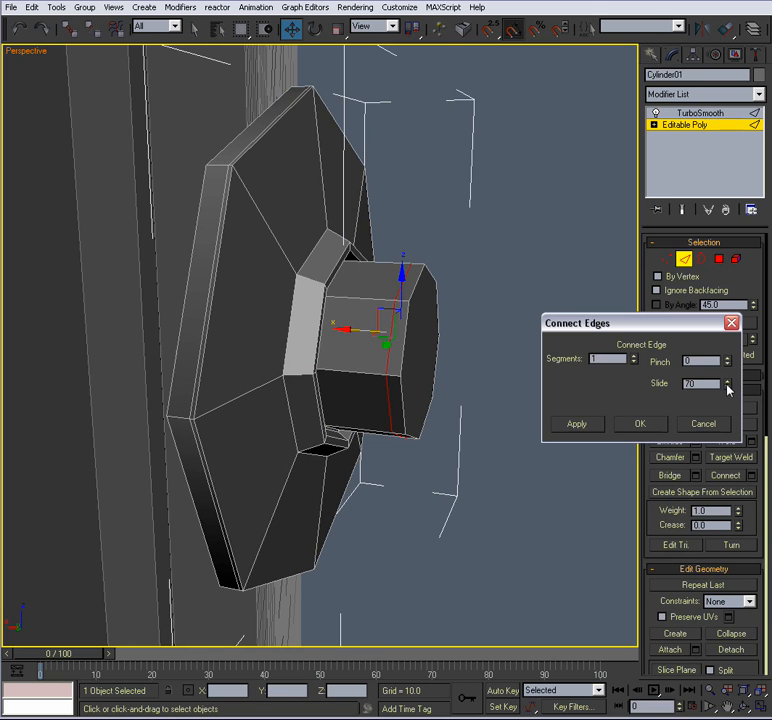
Connect an edge loop along the stem and chamfer the base rim edges.
drag(720, 384, 720, 400)
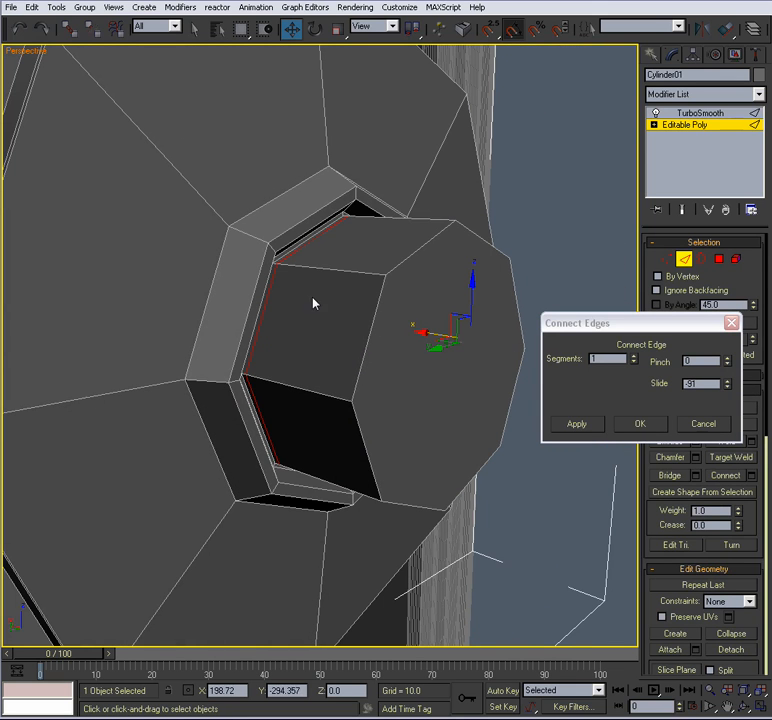
mouse_move(528, 408)
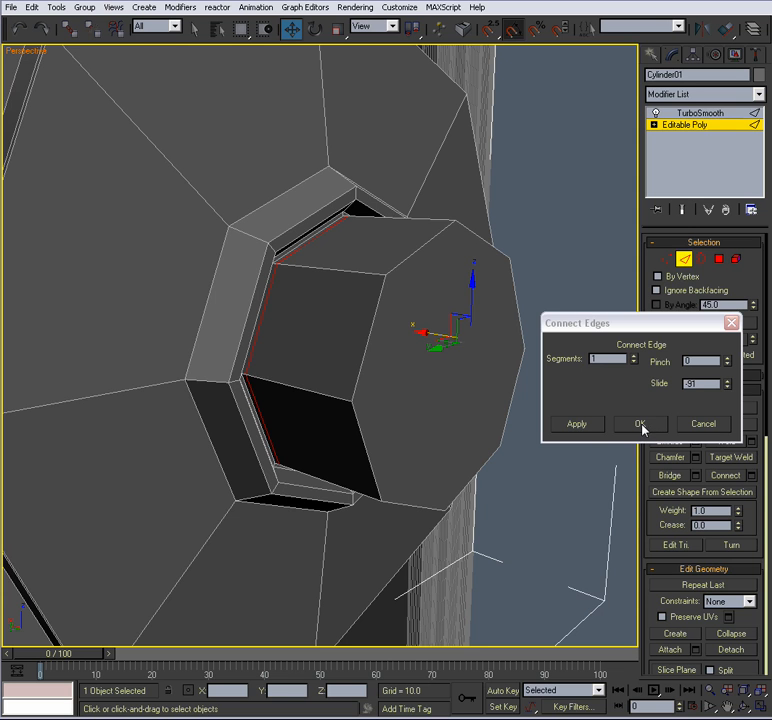
click(640, 424)
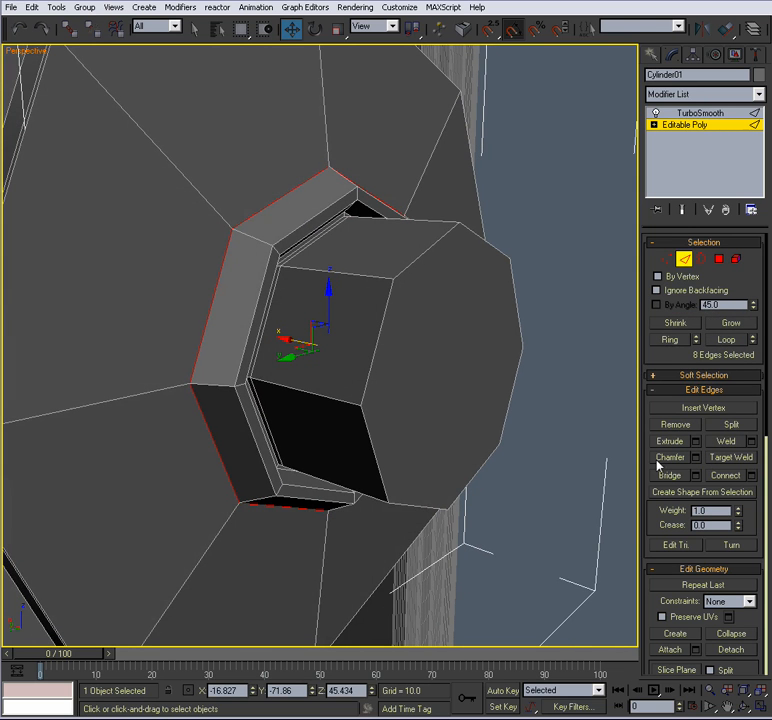
click(692, 456)
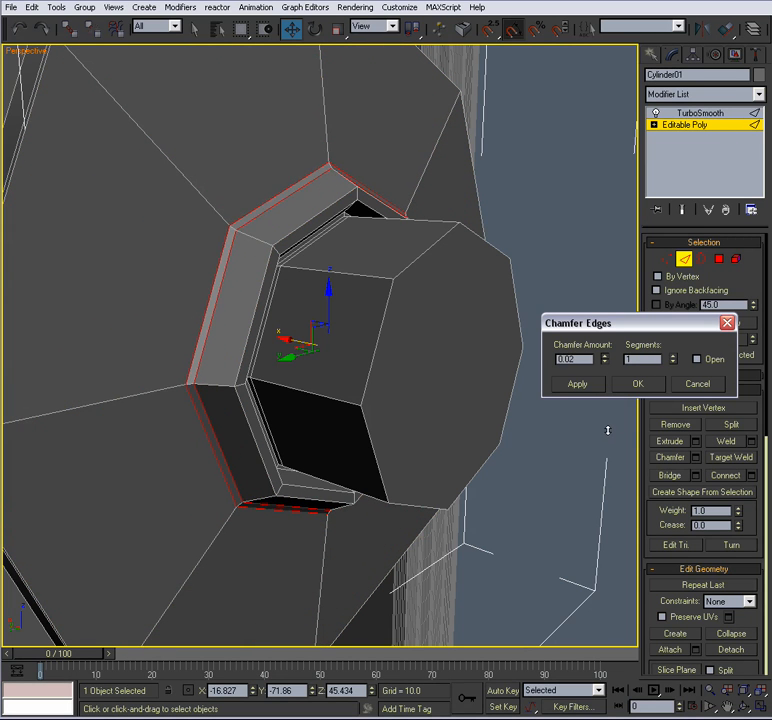
click(696, 384)
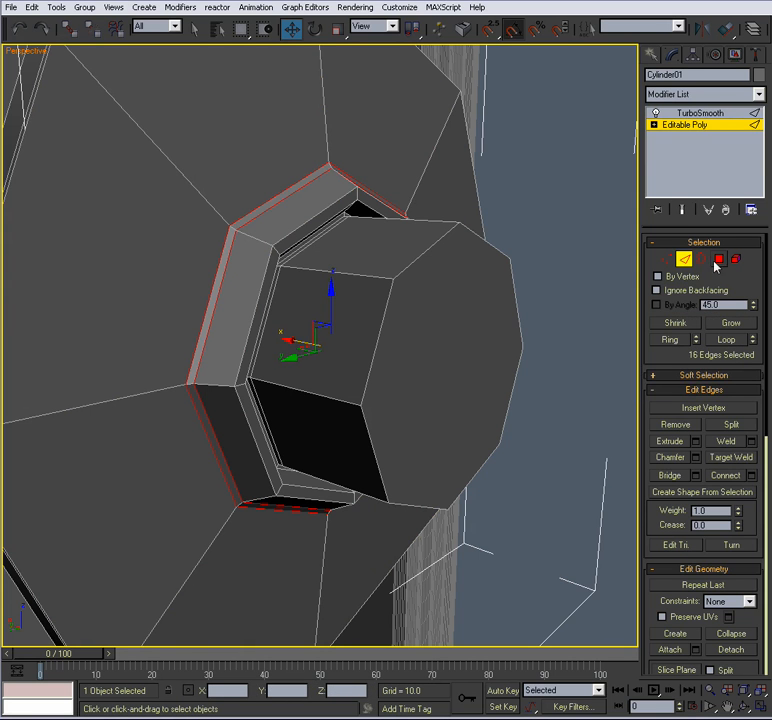
Preview the smoothed rounded base from TurboSmooth, then return to polygon editing.
click(718, 260)
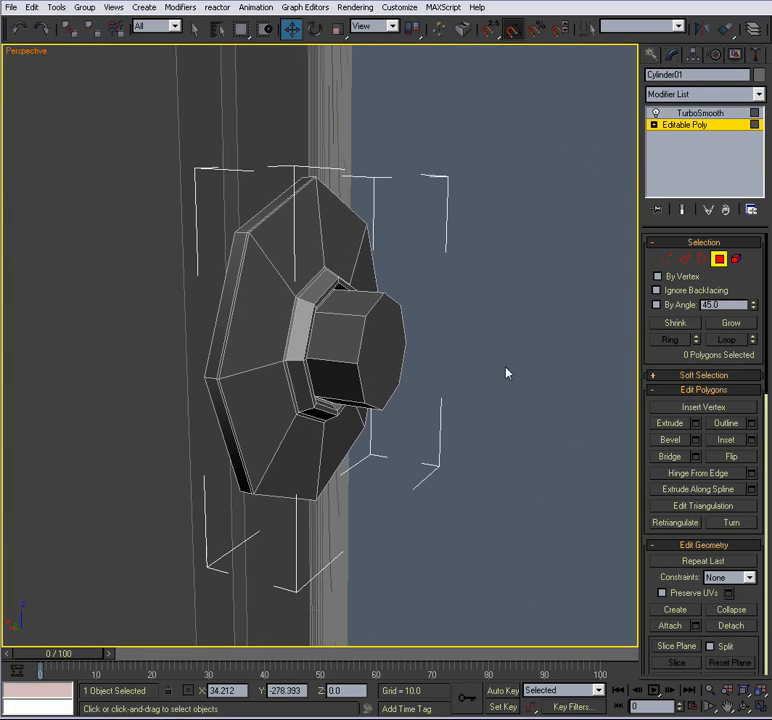
click(700, 112)
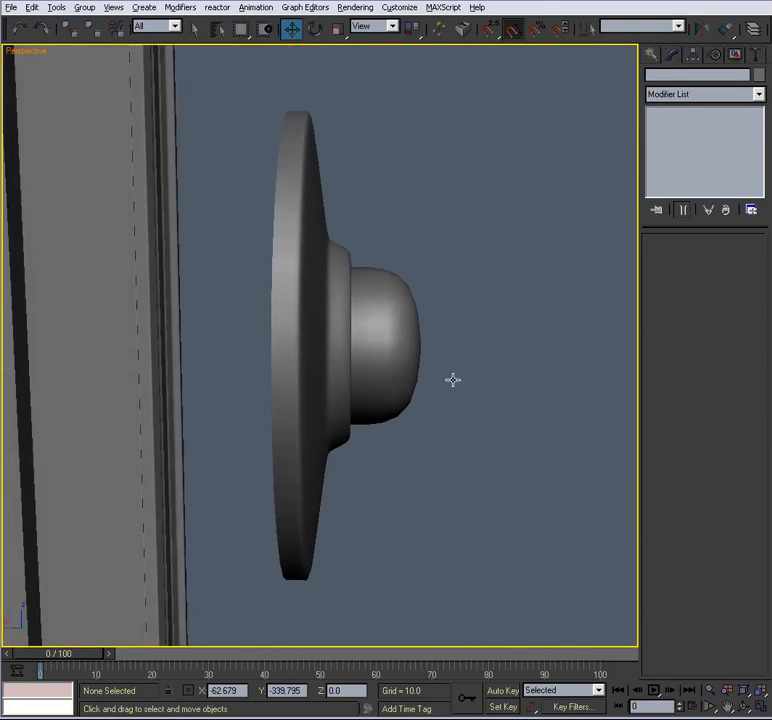
drag(452, 380, 388, 390)
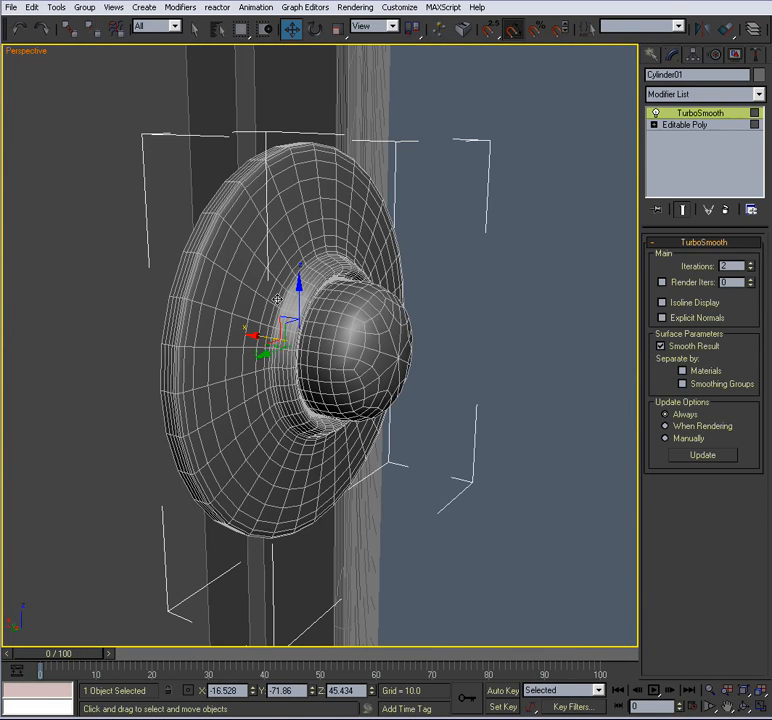
click(684, 124)
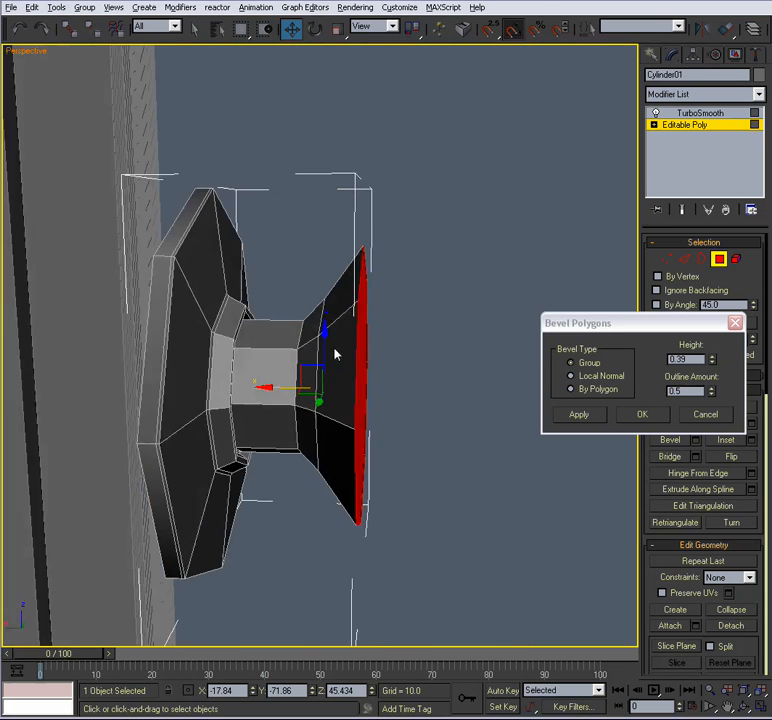
Bevel the stem's end into a wider knob head and inset its front face.
click(580, 414)
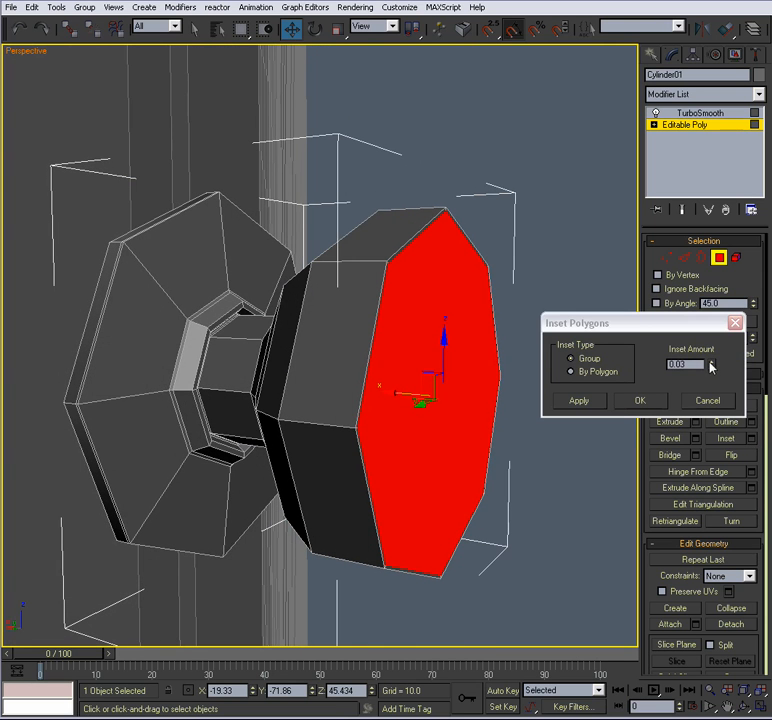
drag(704, 362, 704, 340)
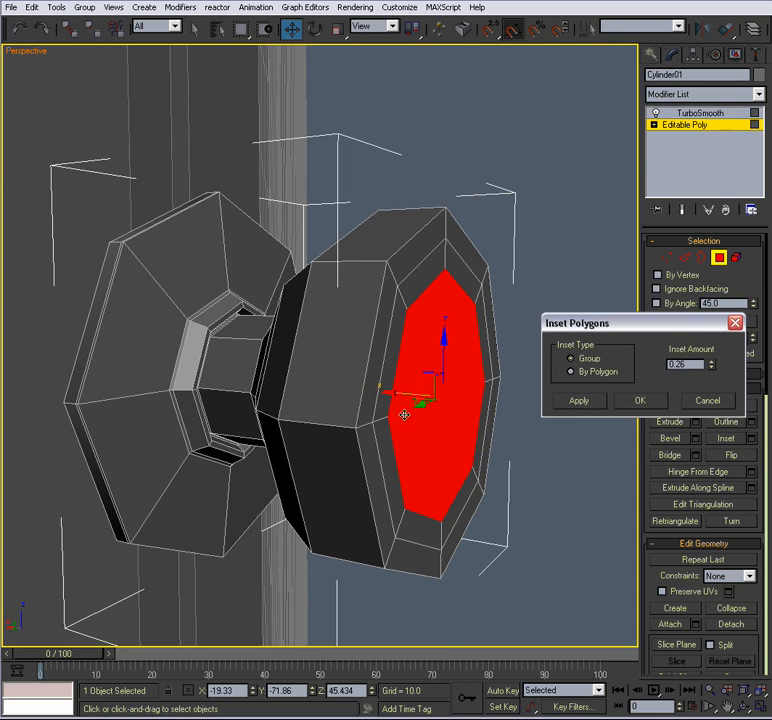
click(640, 400)
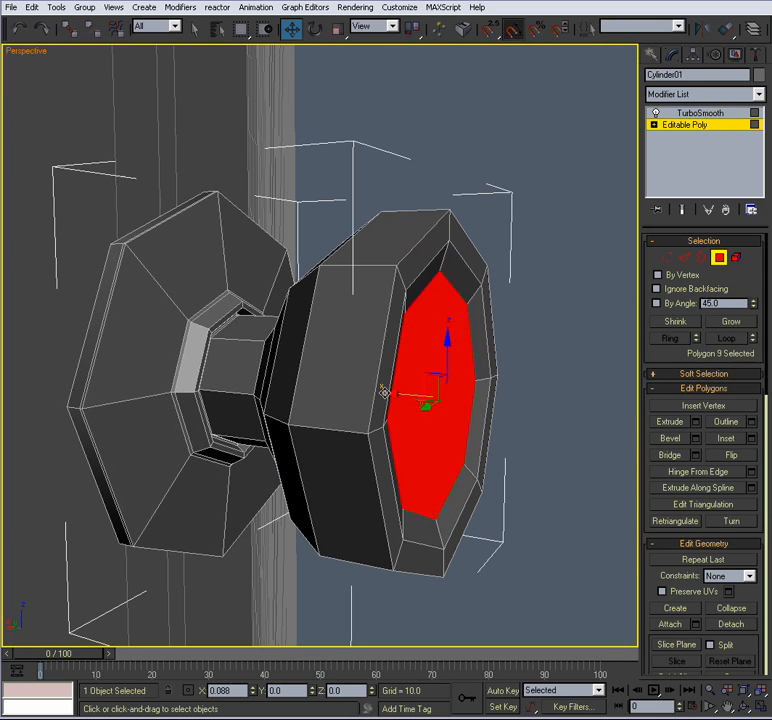
click(744, 438)
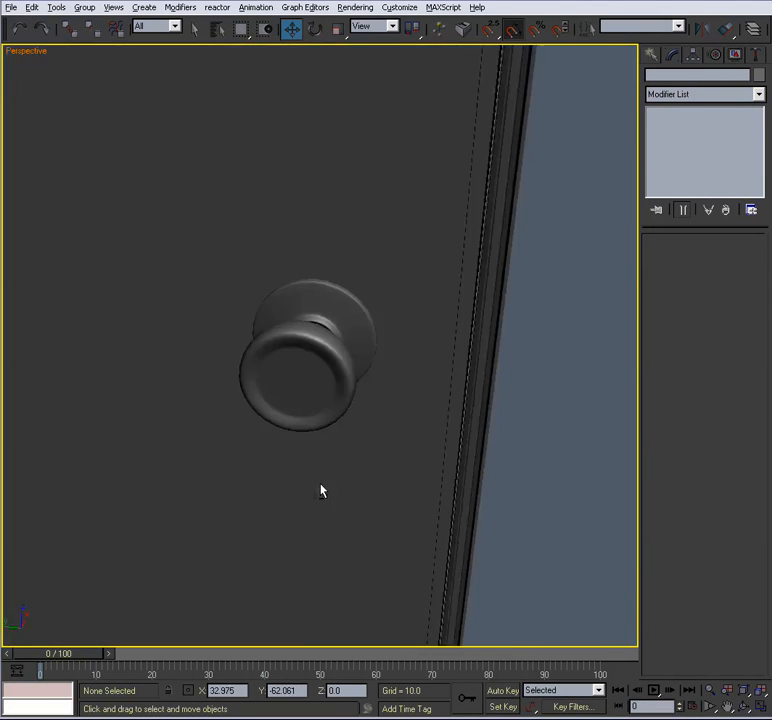
Adjust the knob head's front vertices and check the smoothed dome in wireframe.
drag(322, 490, 340, 378)
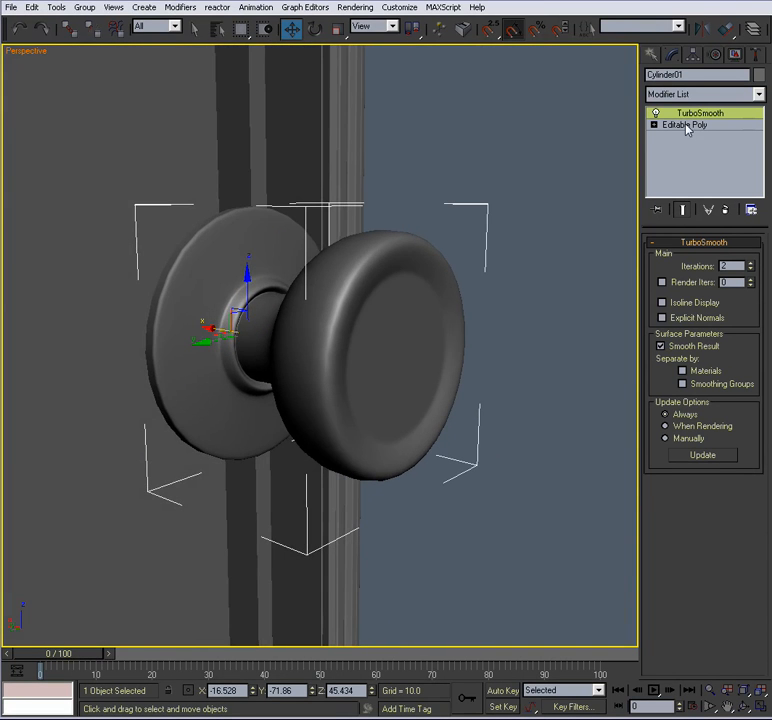
click(684, 124)
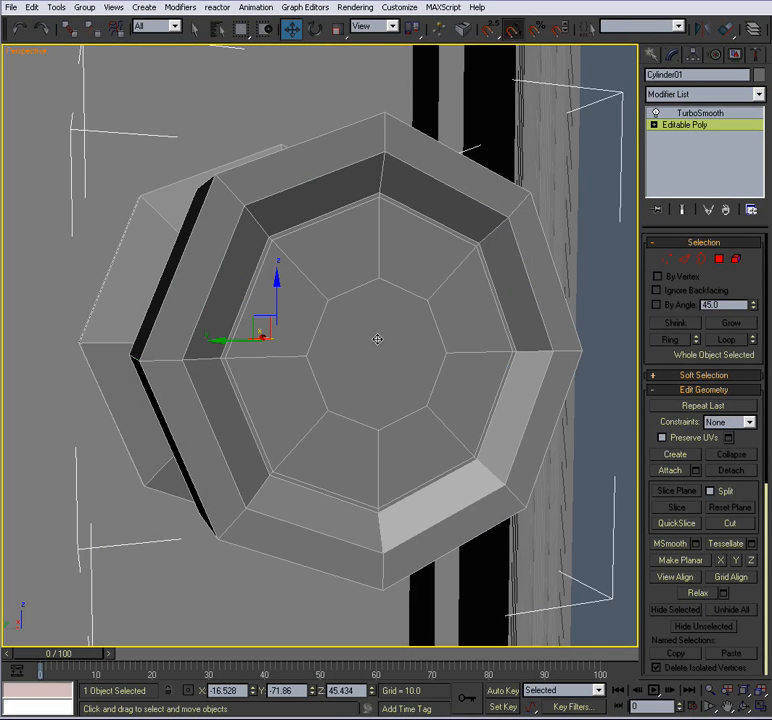
click(654, 236)
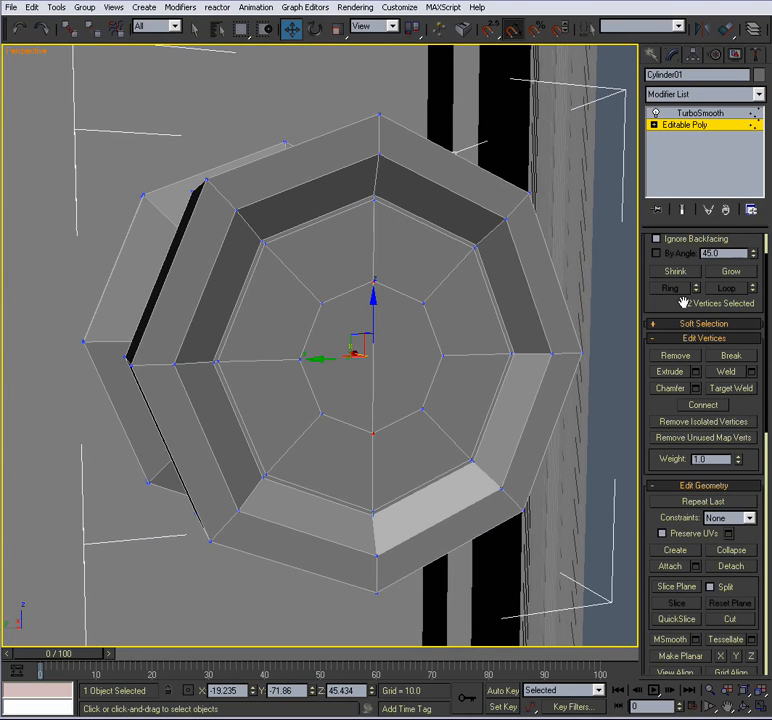
scroll(down, 3)
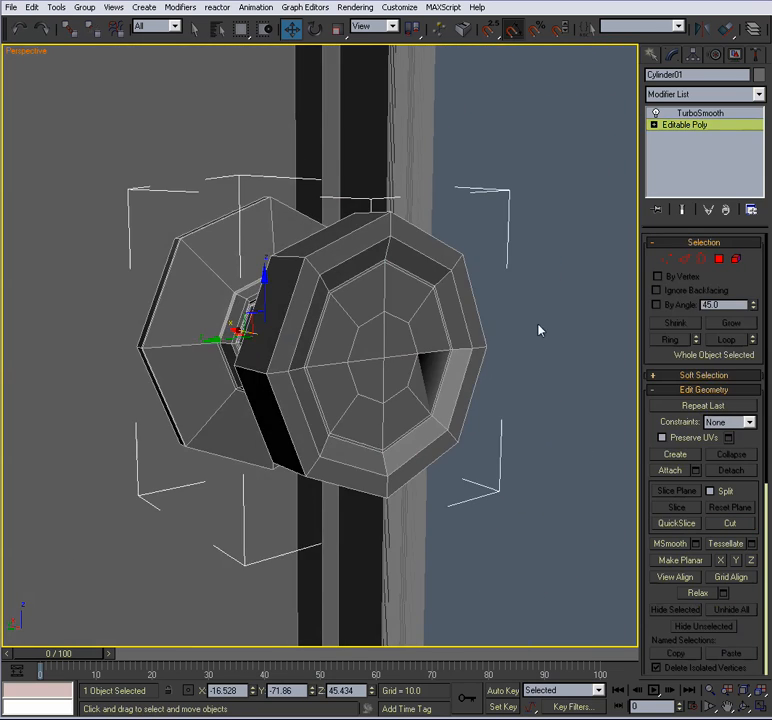
click(700, 112)
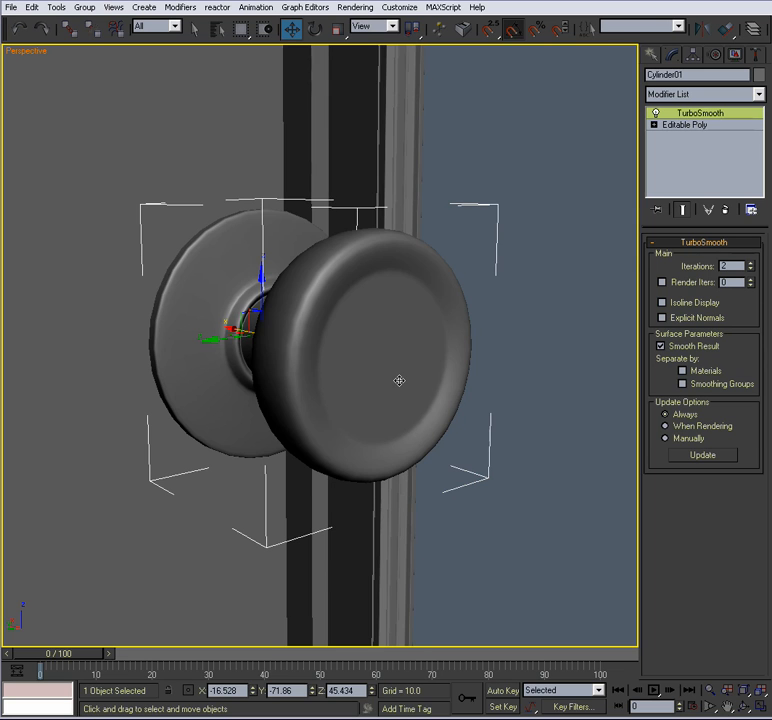
key(F3)
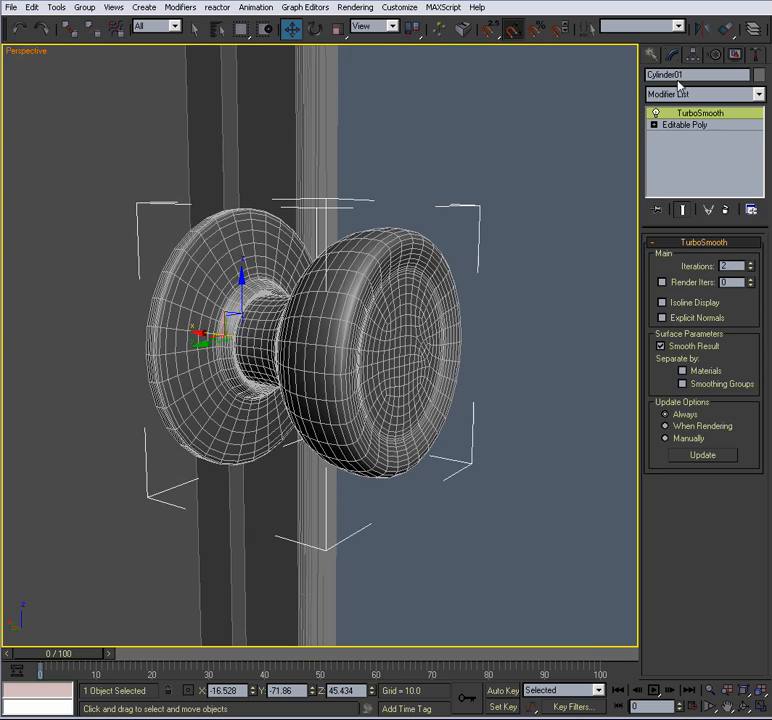
click(684, 124)
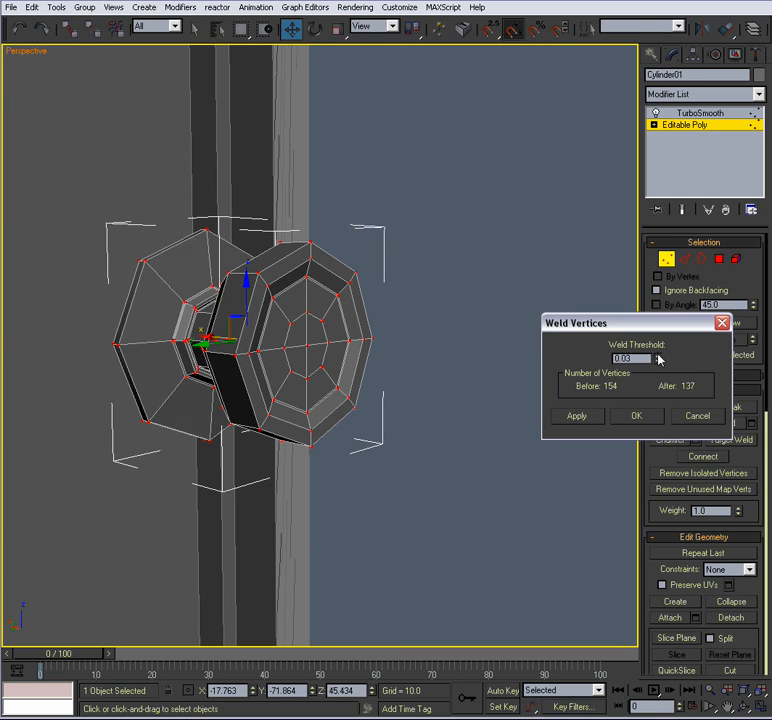
Weld the knob's overlapping vertices and check the TurboSmooth result against the base mesh.
click(660, 362)
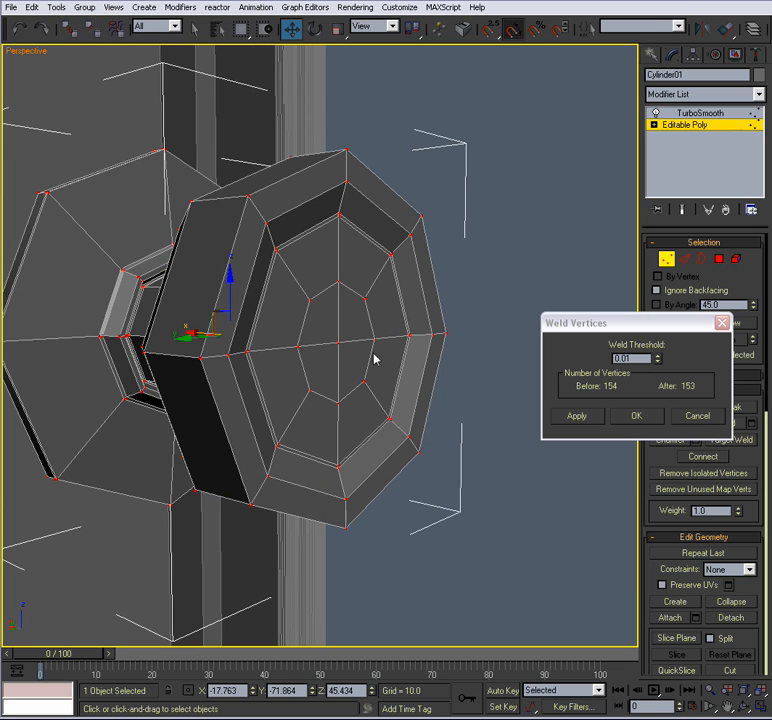
click(636, 414)
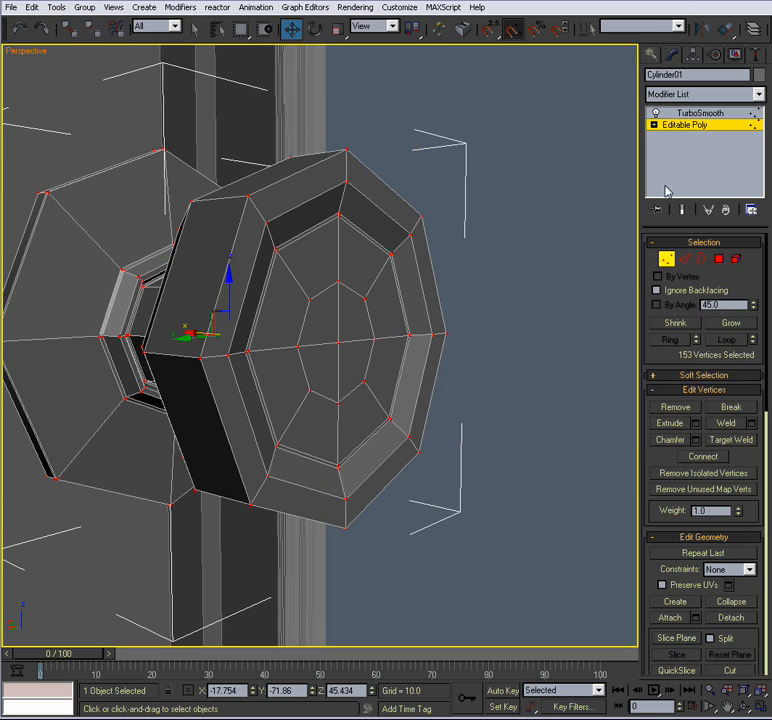
click(700, 112)
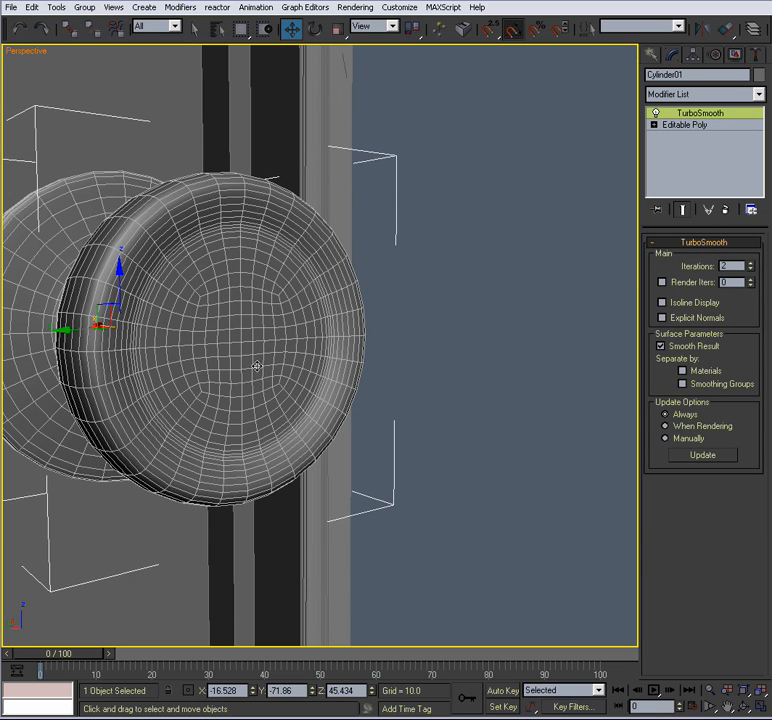
mouse_move(262, 384)
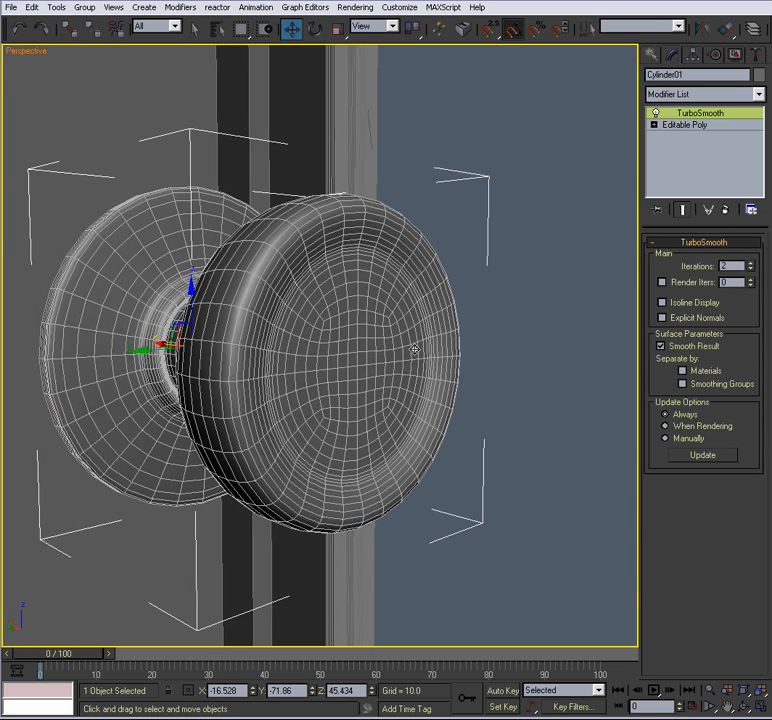
click(684, 124)
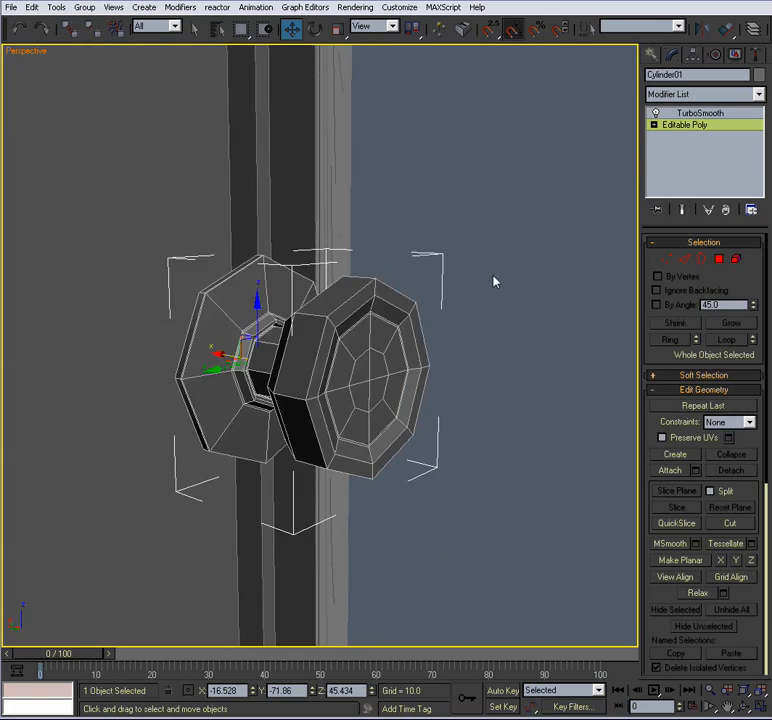
click(700, 112)
text(D_knob_)
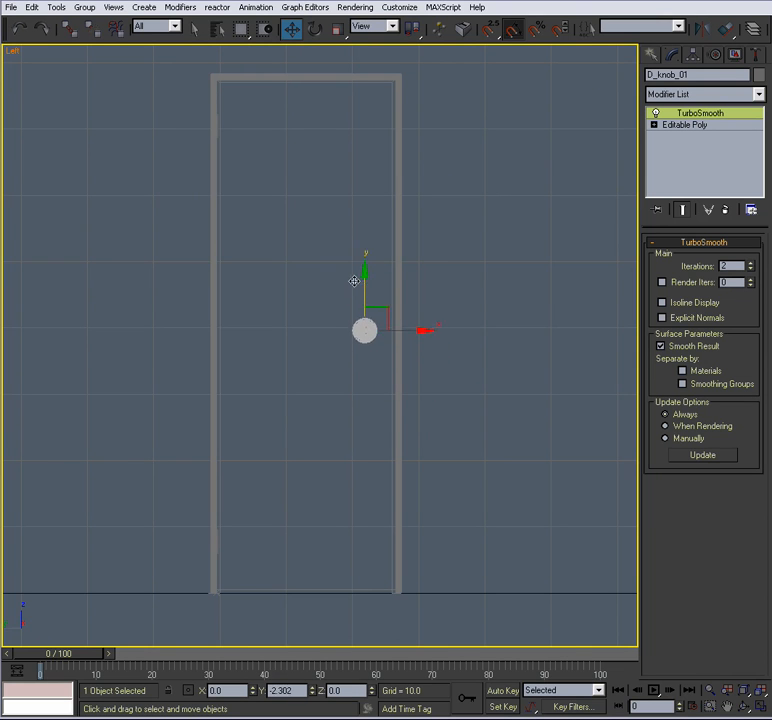
Move the knob D_knob_01 onto the door face at handle height.
drag(364, 330, 376, 344)
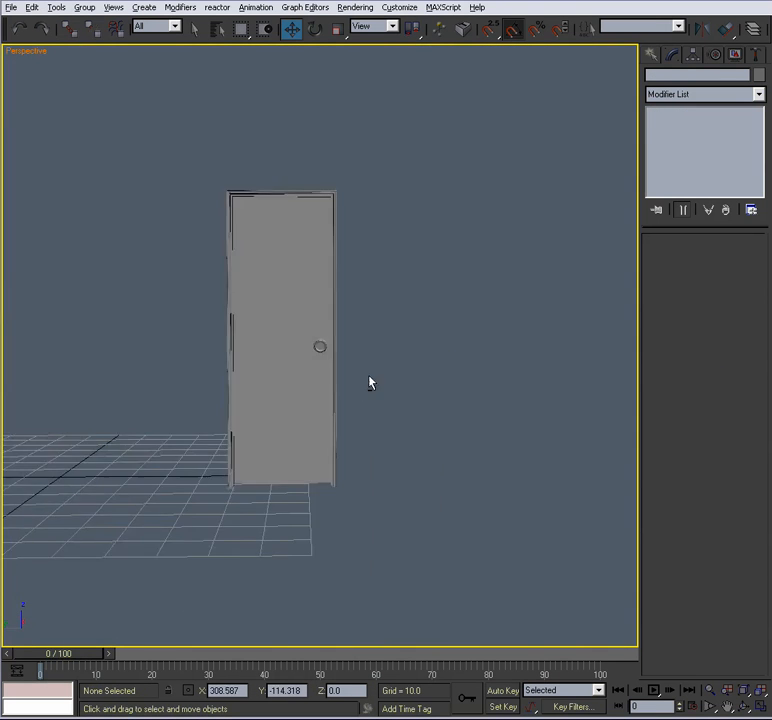
scroll(up, 3)
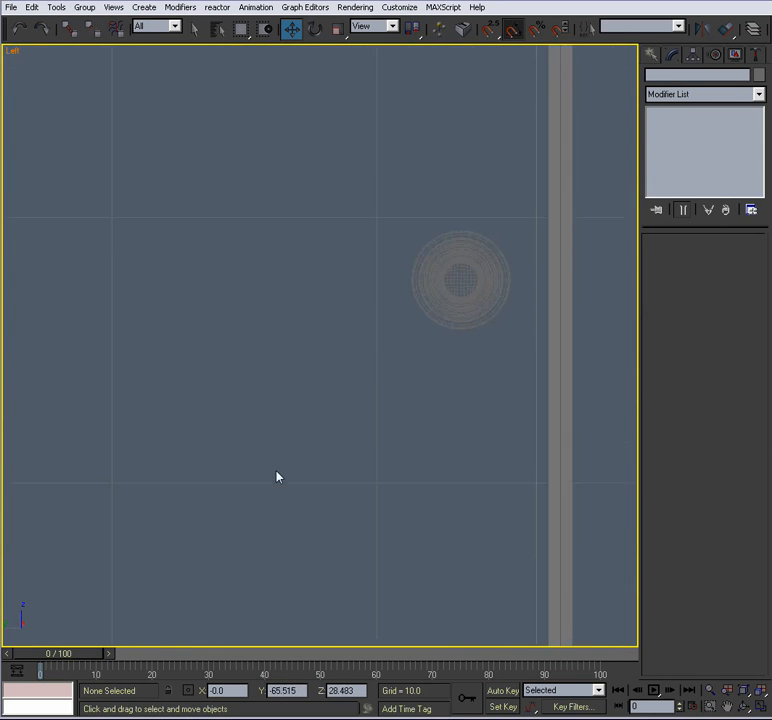
Drag a Tape helper across the knob's diameter in the Left viewport to read its size.
click(652, 56)
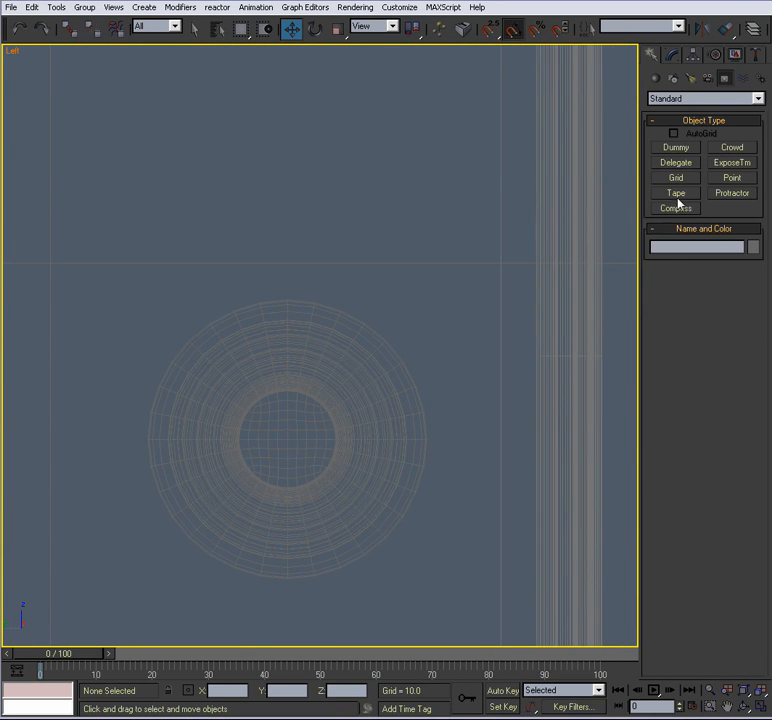
click(676, 192)
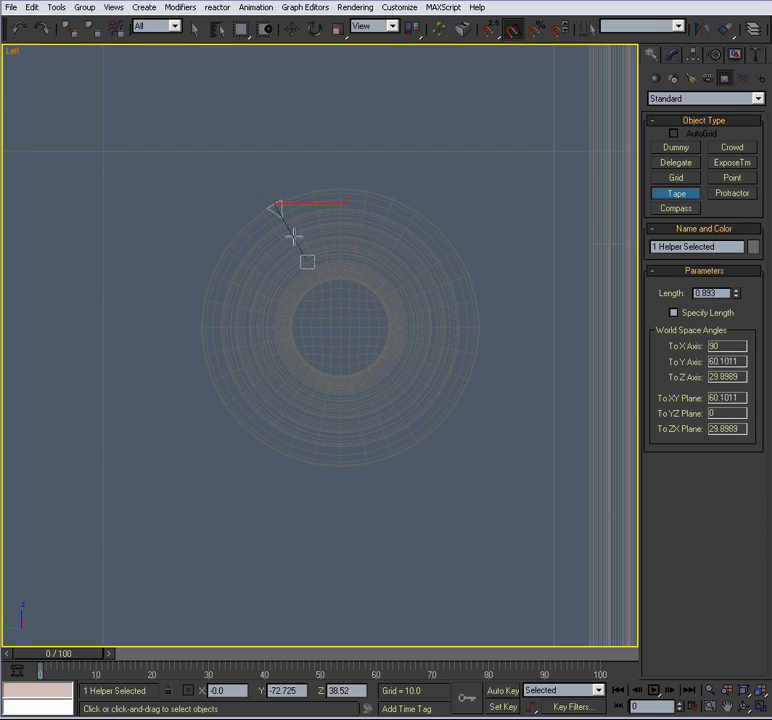
drag(308, 262, 404, 448)
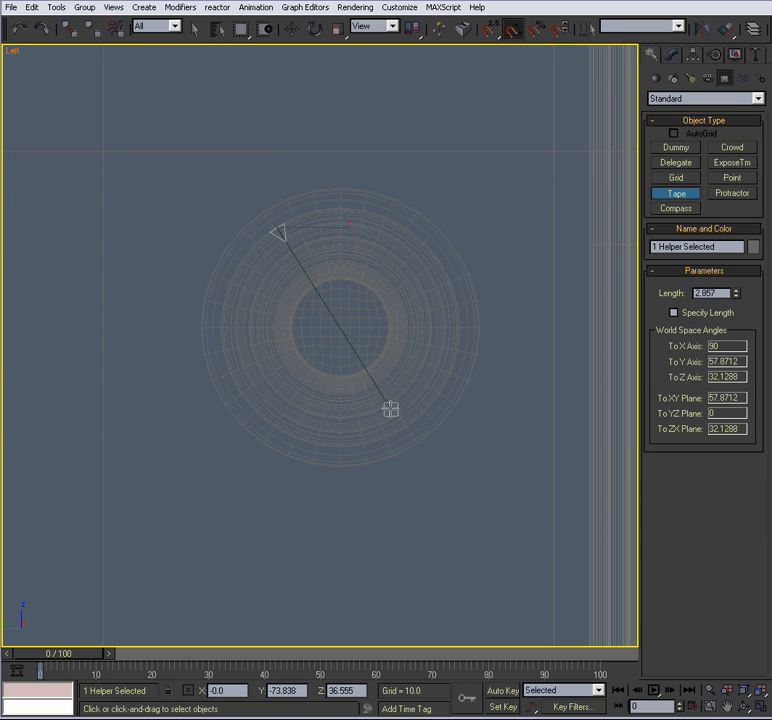
drag(390, 408, 400, 428)
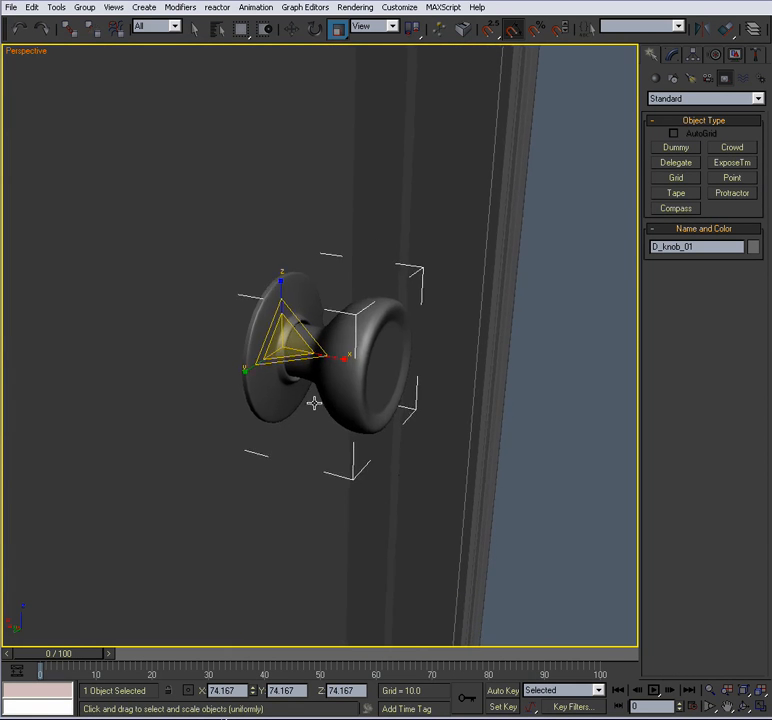
Uniform-scale the knob down to a realistic size and view it straight-on from the front.
click(290, 28)
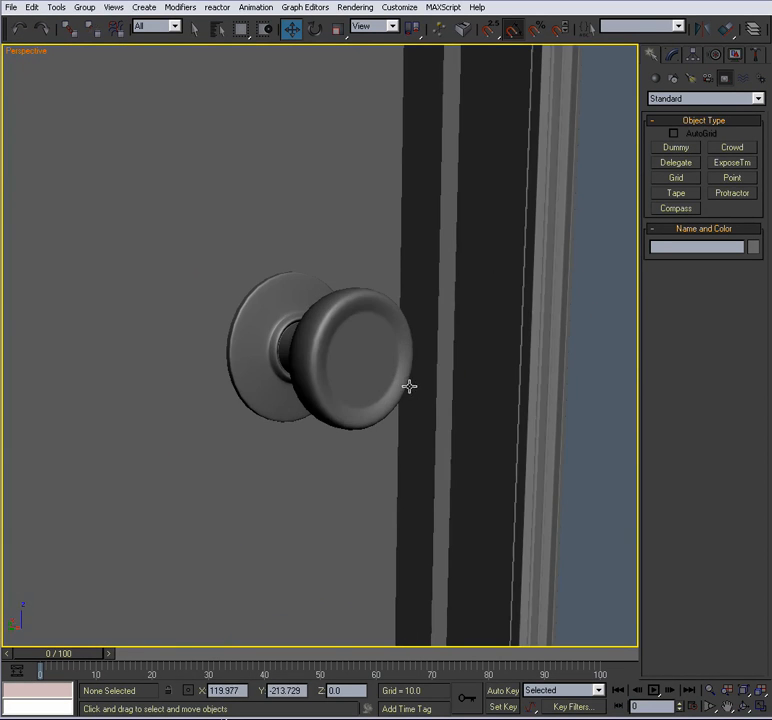
drag(408, 388, 420, 408)
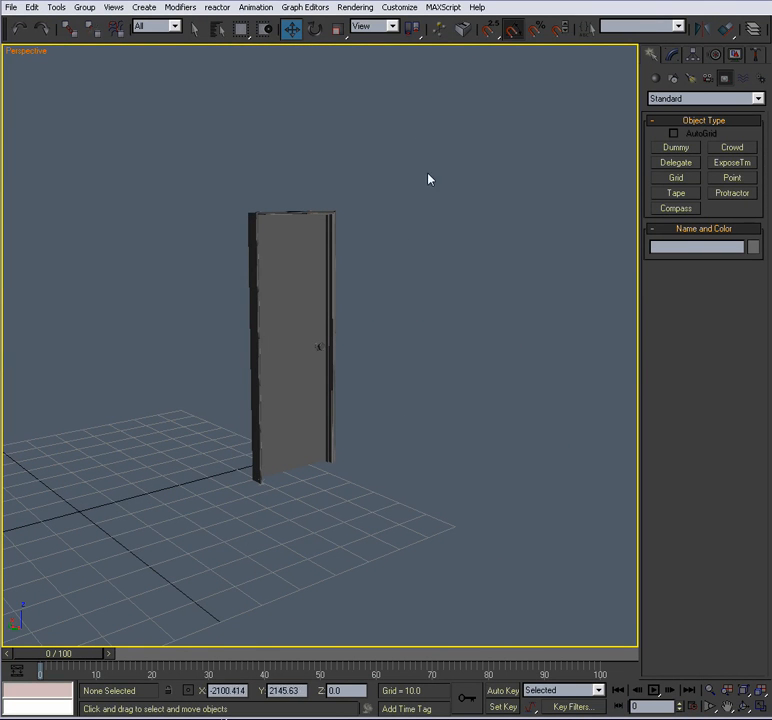
key(alt+w)
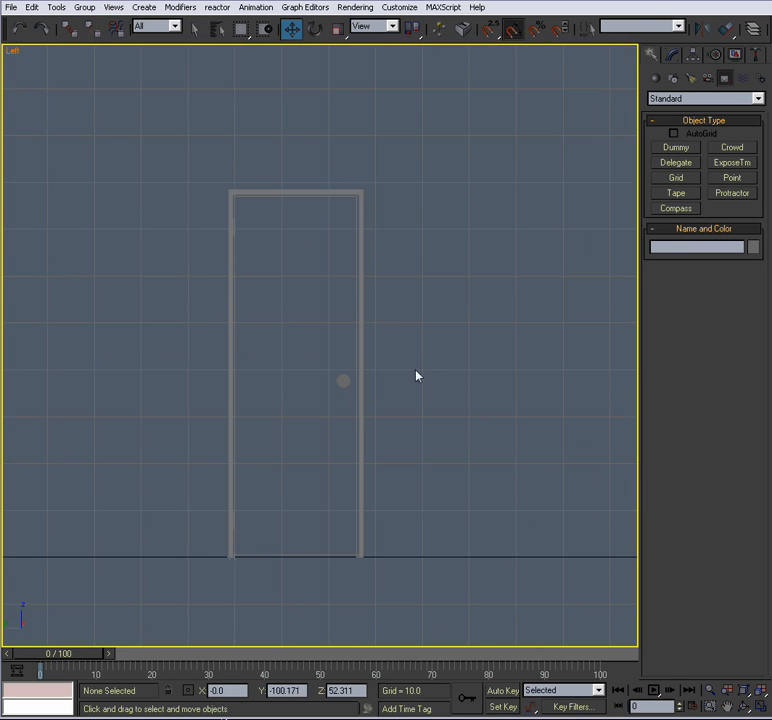
Run a Tape helper from the floor line up to the knob to read its height, then select the knob.
click(676, 192)
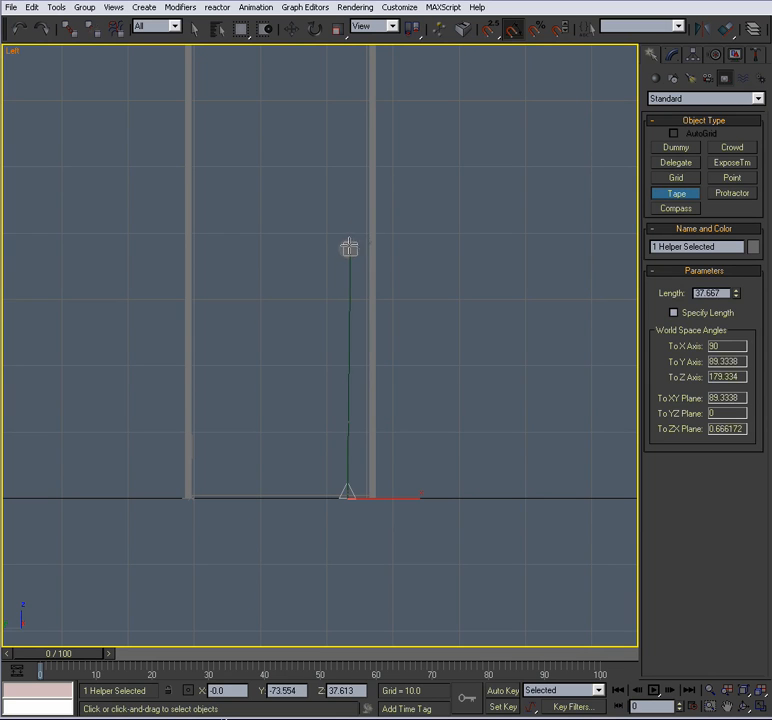
drag(350, 248, 350, 218)
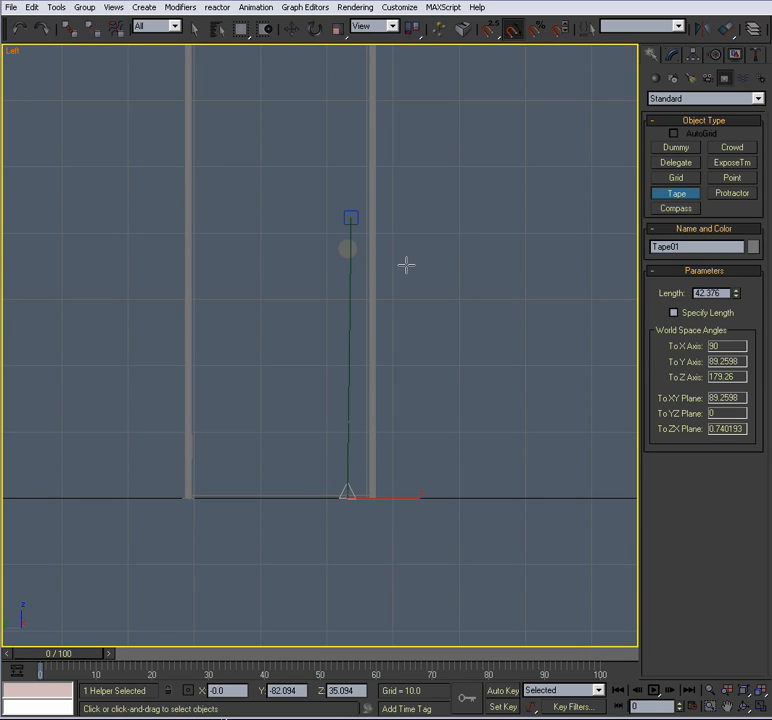
click(292, 28)
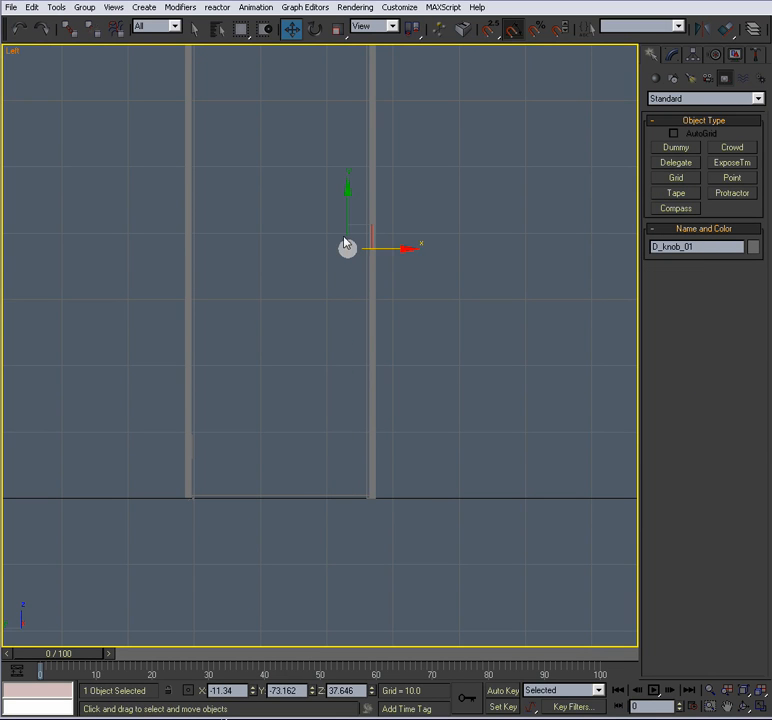
Run a Tape helper upward from the door frame's top corner and read its Length.
click(478, 314)
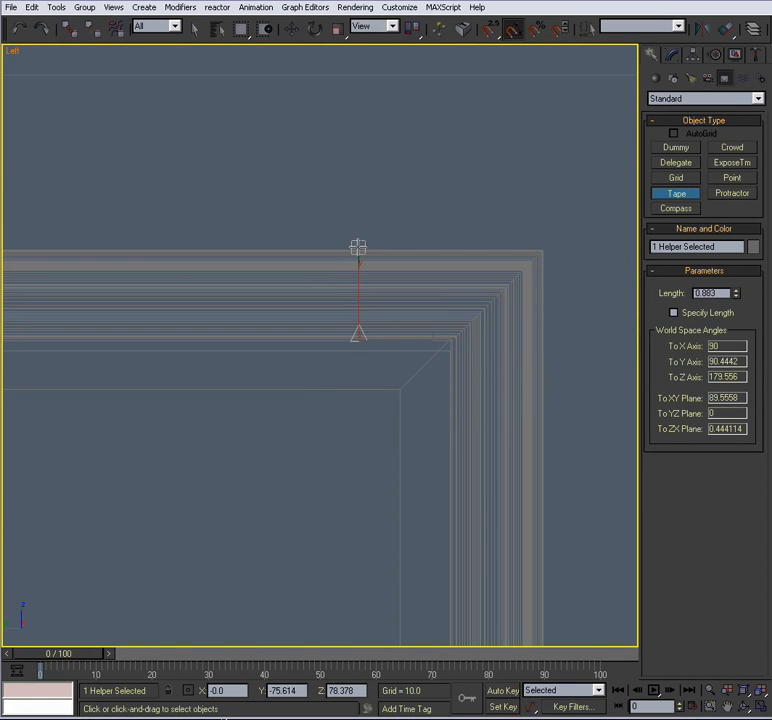
drag(358, 248, 358, 174)
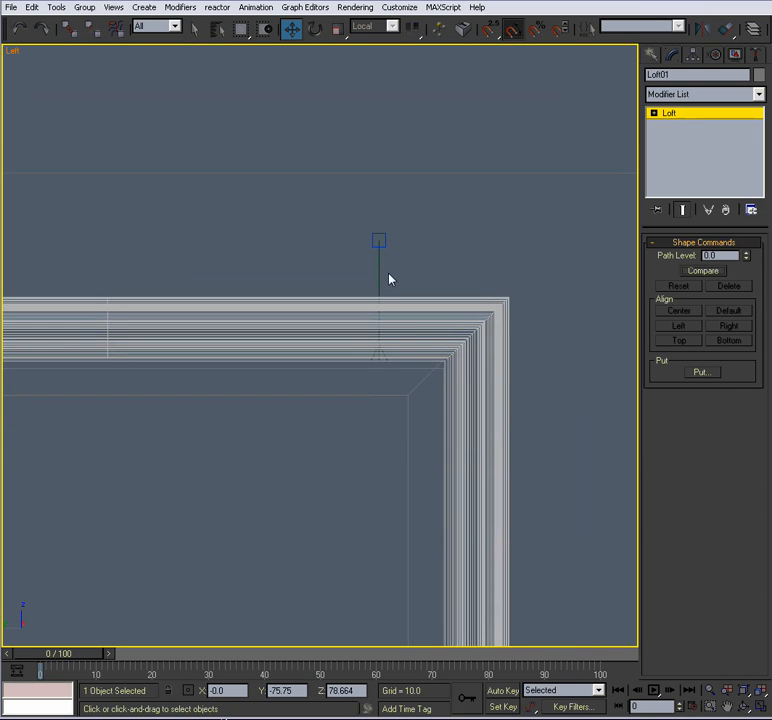
Convert the Loft01 trim to an Editable Poly and start its new name with 'D_'.
click(656, 112)
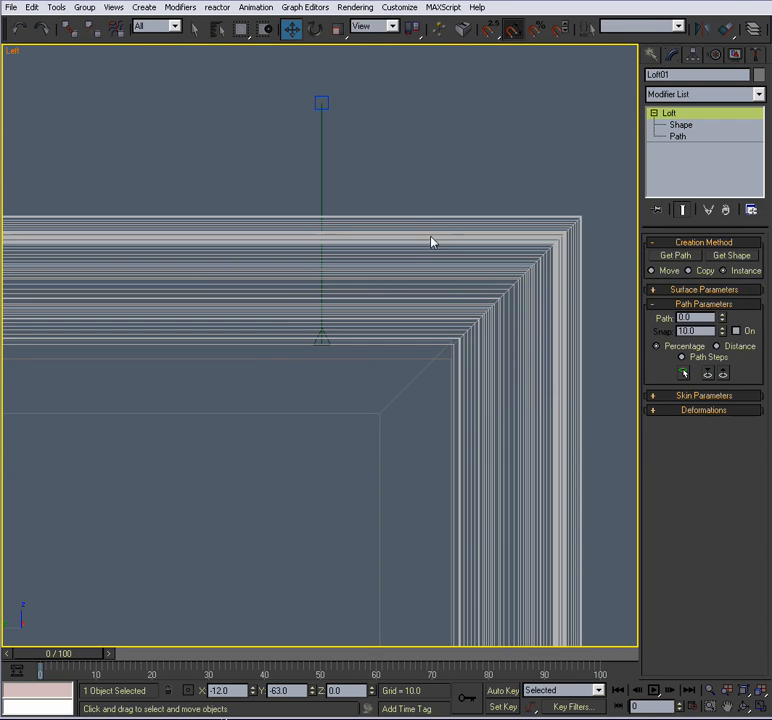
right_click(432, 240)
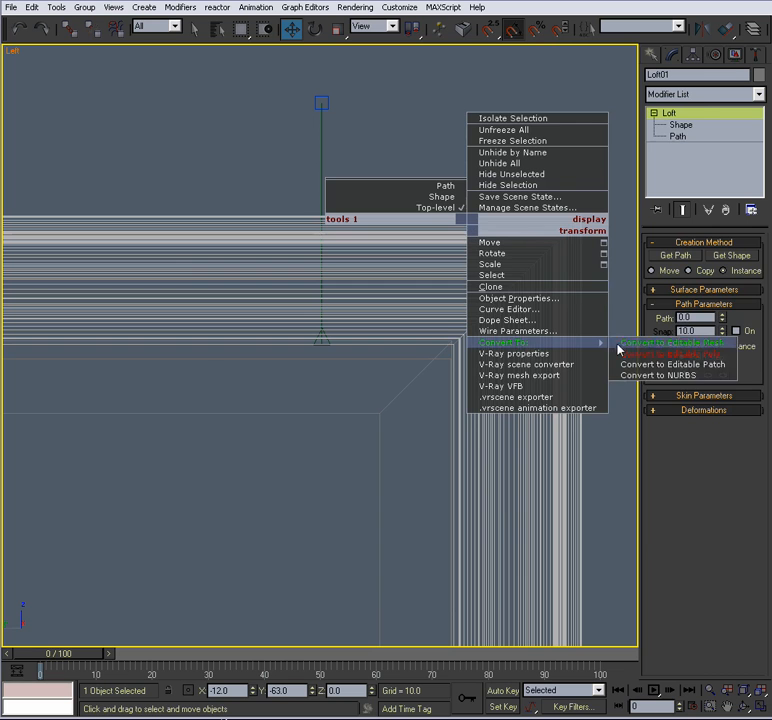
click(664, 354)
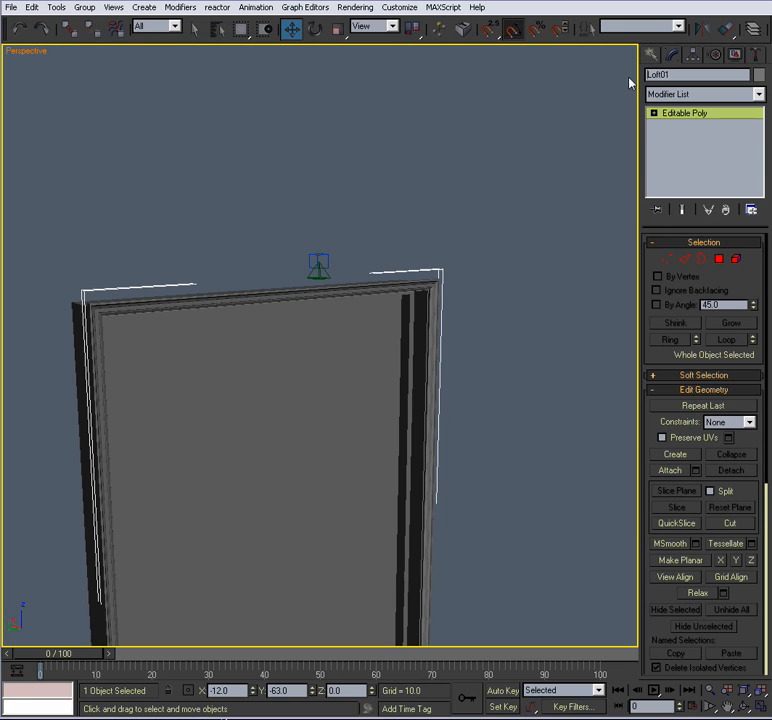
text(D_trim_)
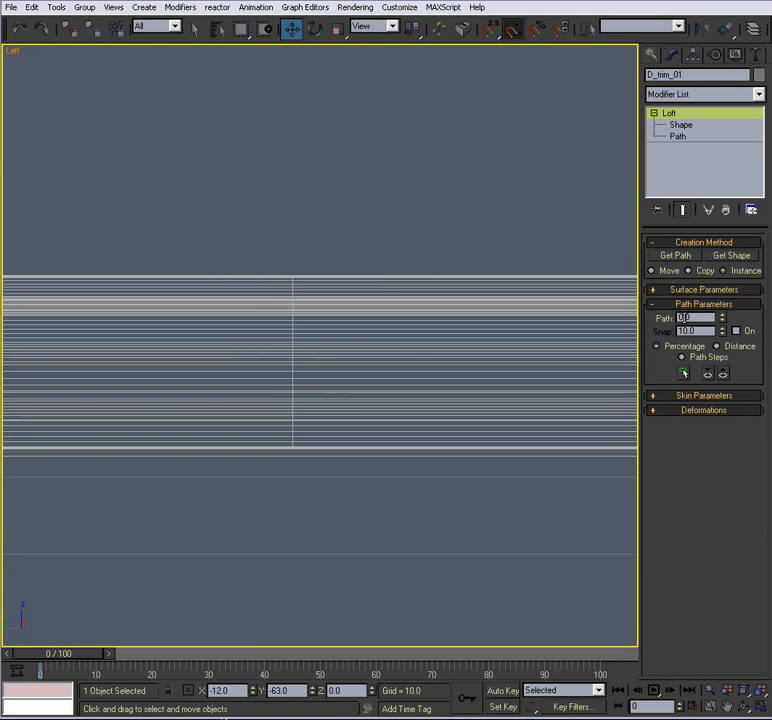
Adjust the loft's Surface and Skin Parameters so the stepped trim wraps the top of the door opening.
click(704, 288)
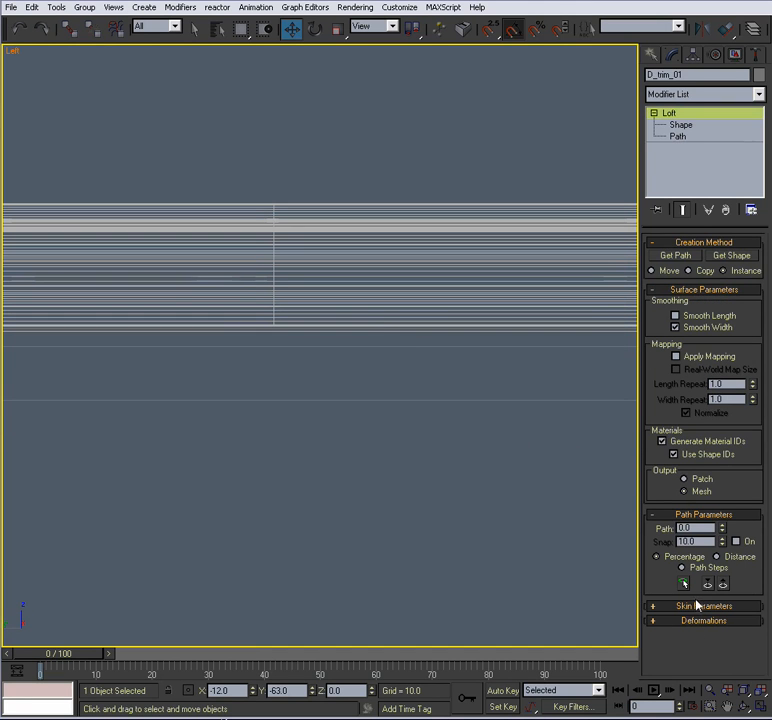
click(704, 604)
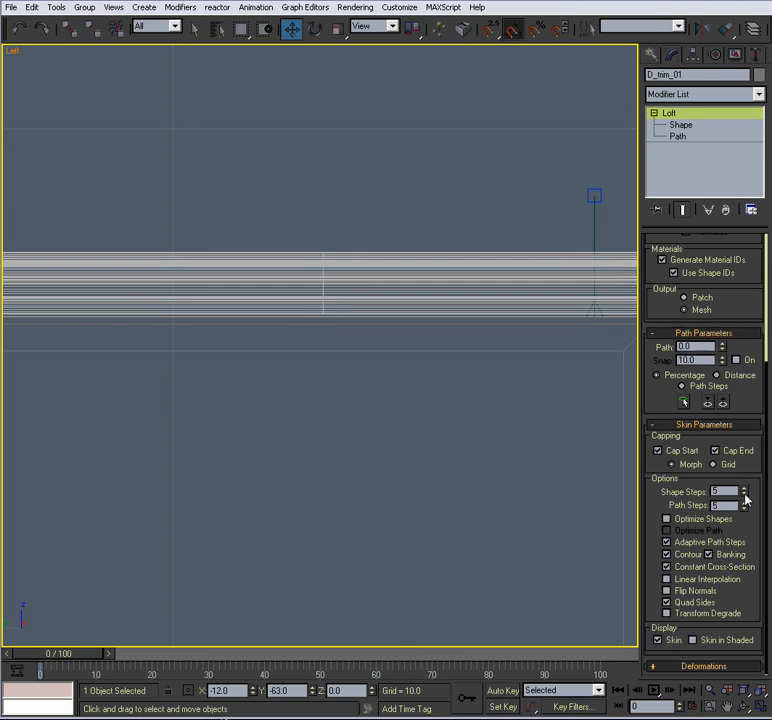
click(744, 508)
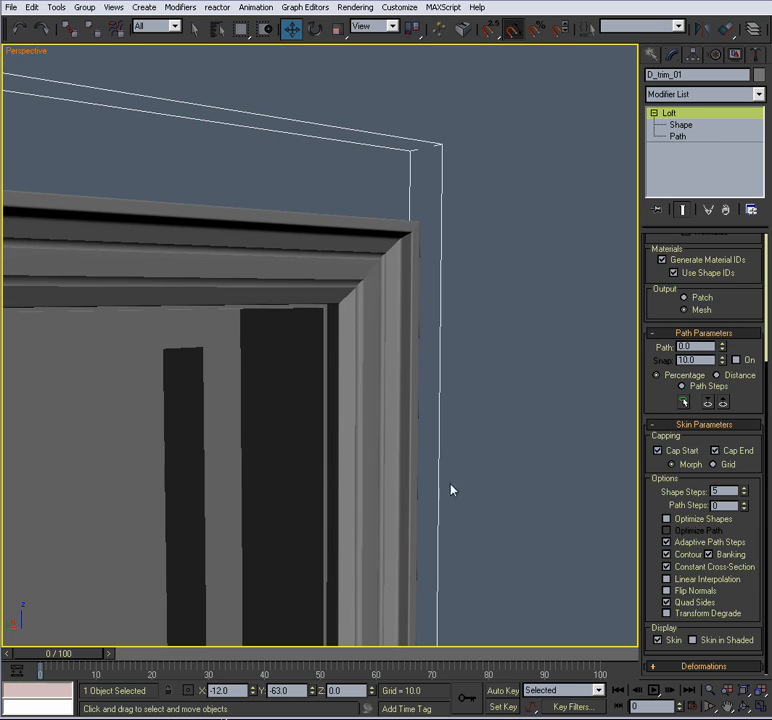
mouse_move(744, 508)
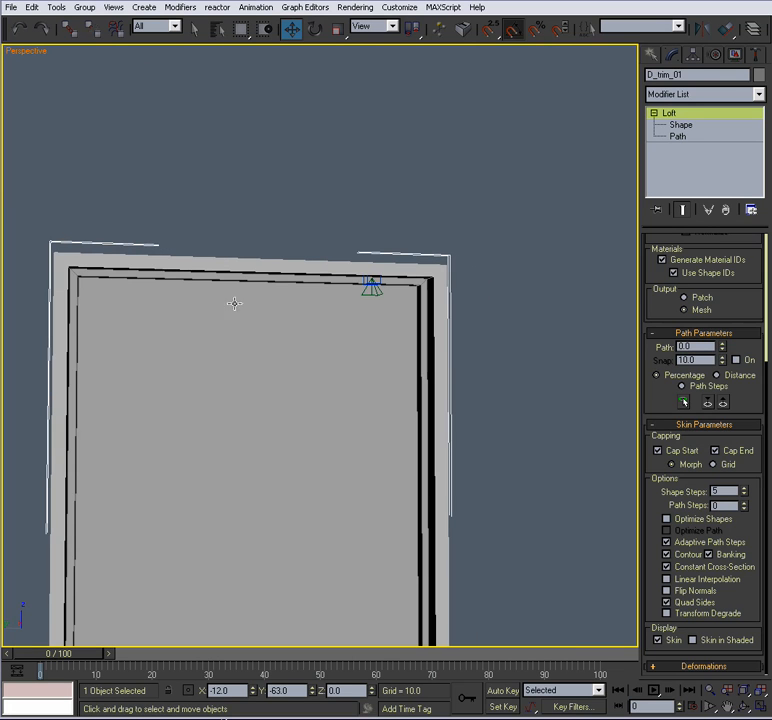
drag(236, 304, 310, 356)
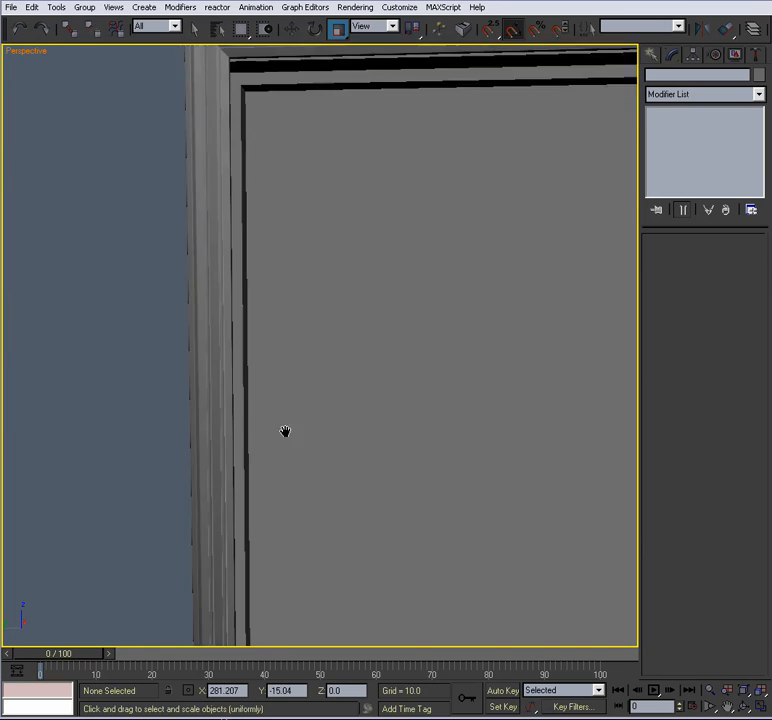
Inspect the converted trim along the door's edge.
drag(284, 432, 308, 306)
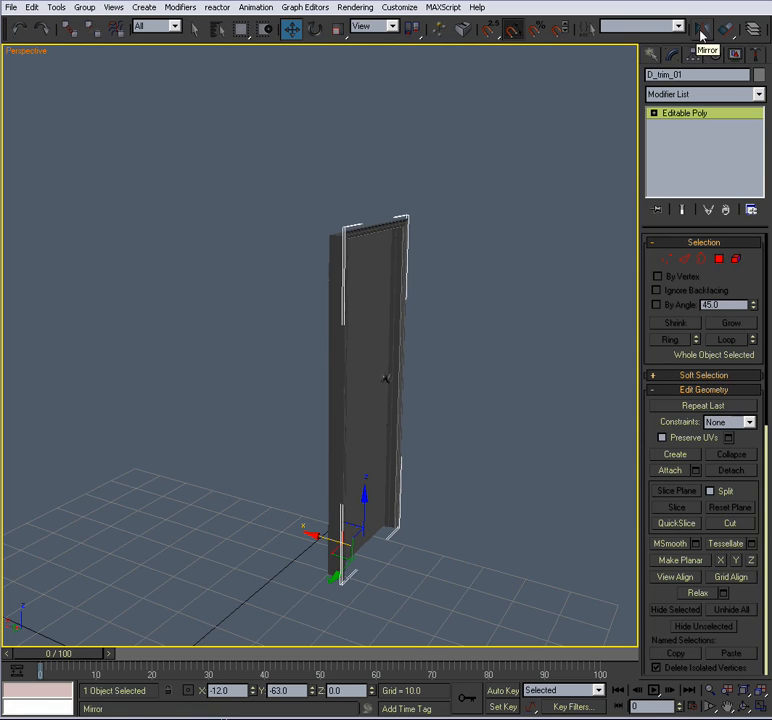
Start Tools > Mirror on the trim for a referenced copy on the other side.
click(700, 30)
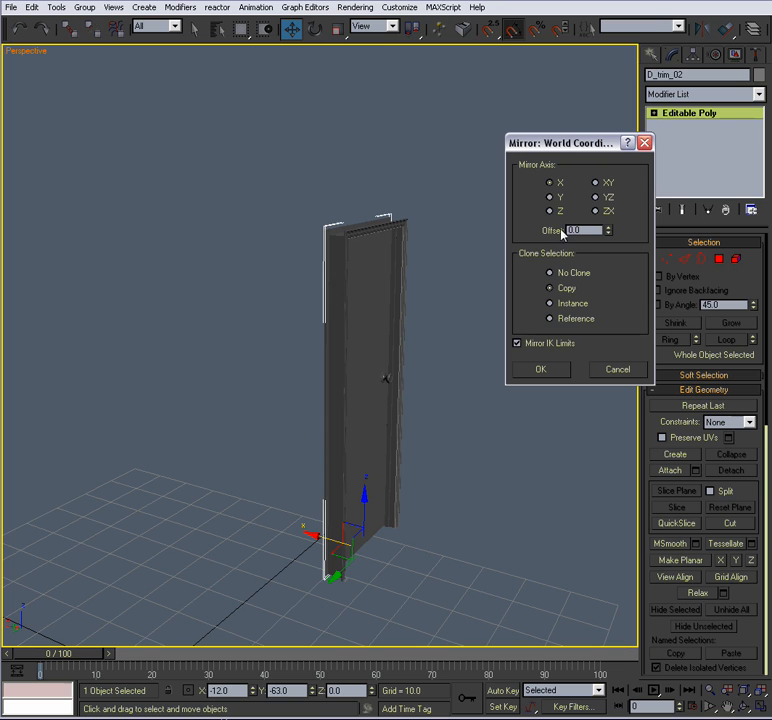
mouse_move(332, 270)
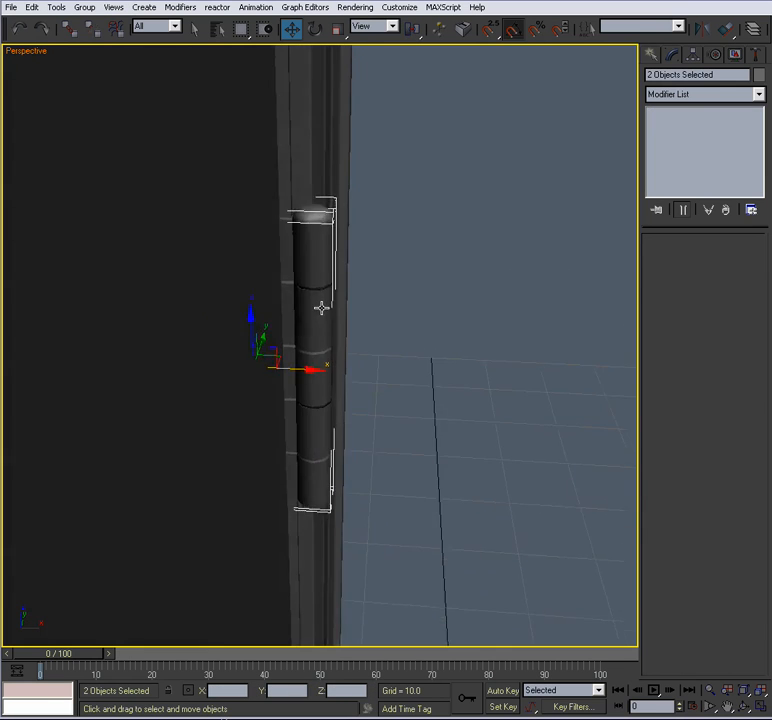
Move the two cylindrical hinges onto the door's vertical edge, then select the door panel.
drag(316, 370, 290, 388)
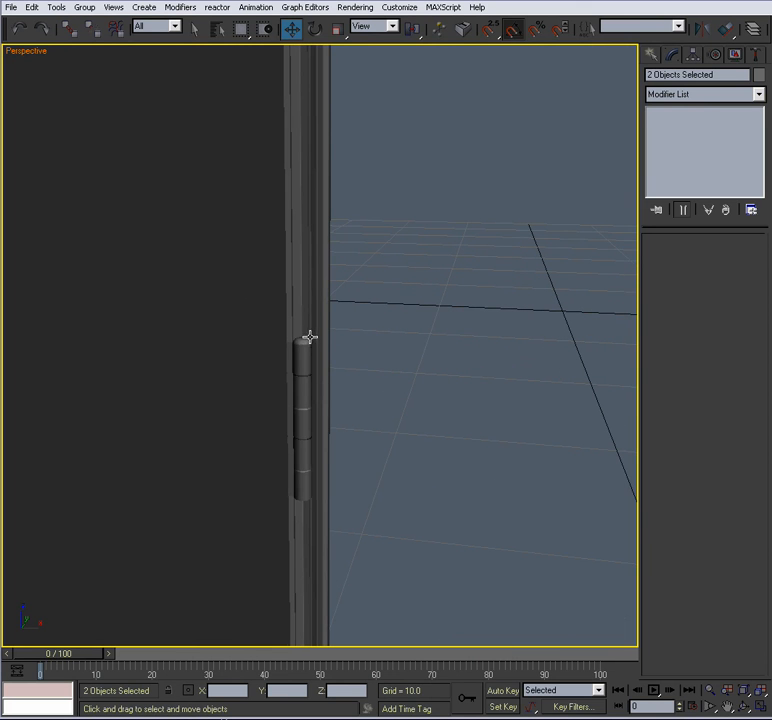
click(304, 386)
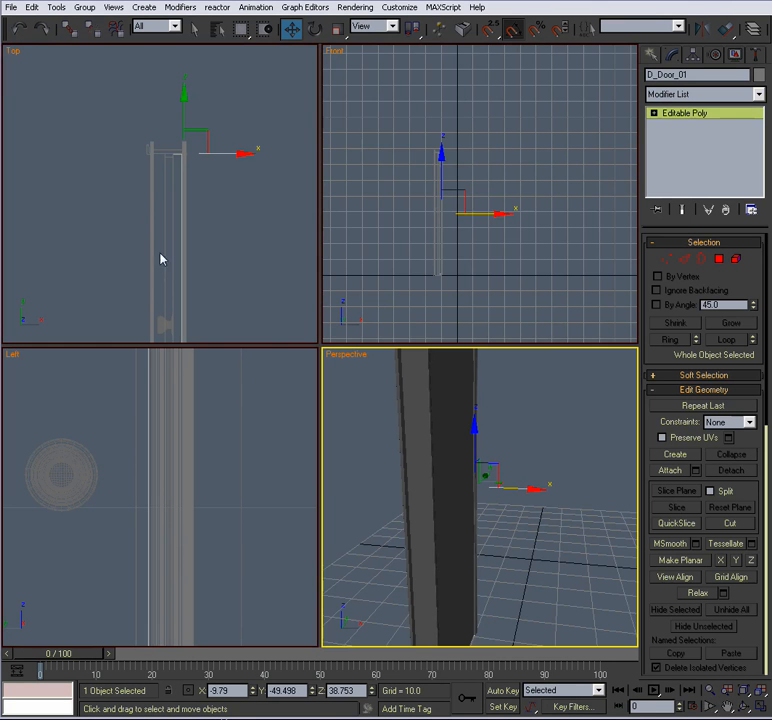
Move the door's pivot onto the hinge axis in Top view and swing the door open around it.
key(alt+w)
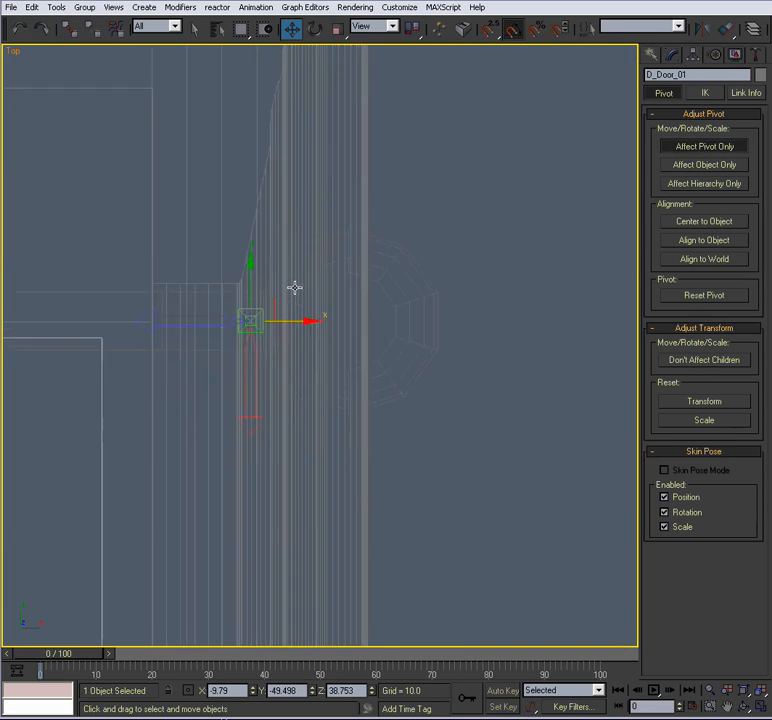
drag(250, 318, 360, 310)
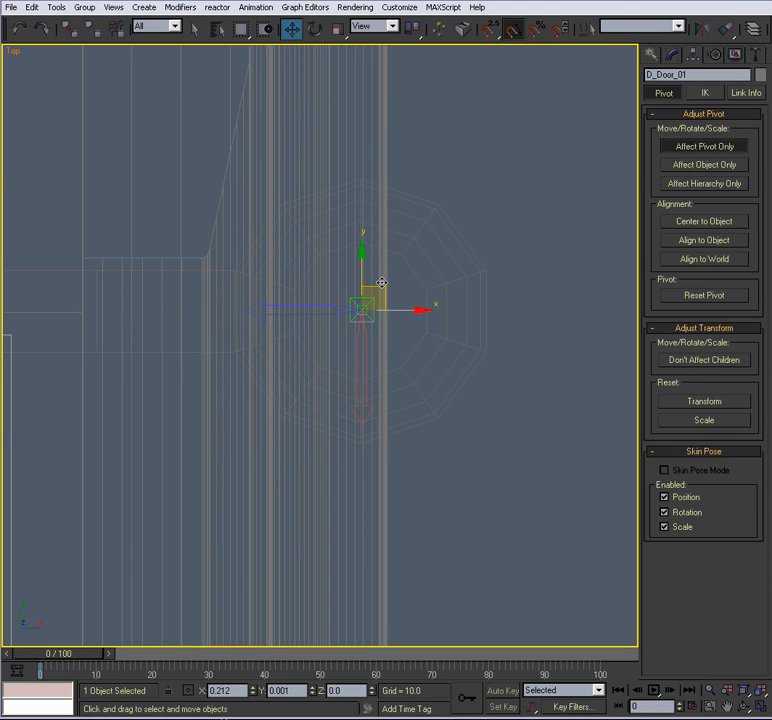
drag(380, 284, 364, 430)
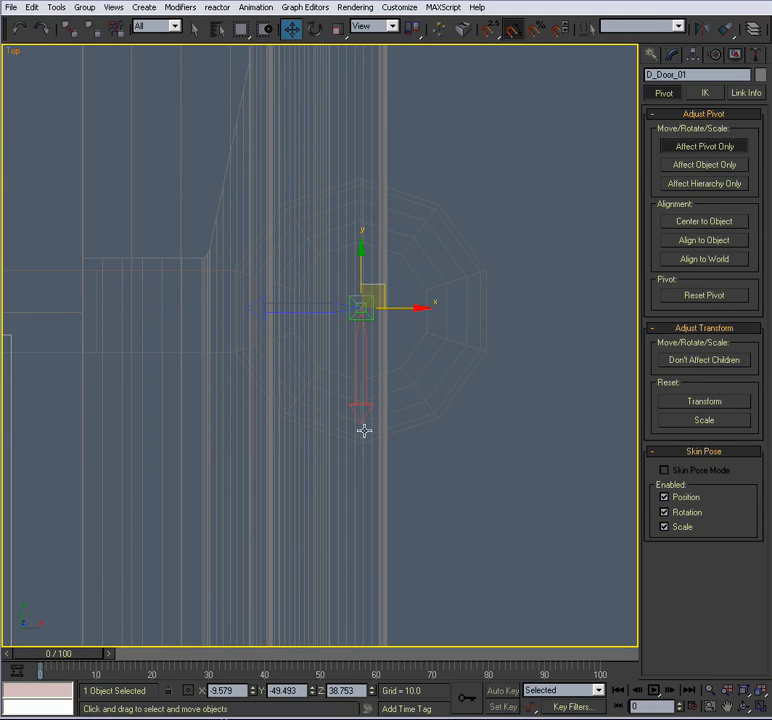
drag(362, 308, 348, 284)
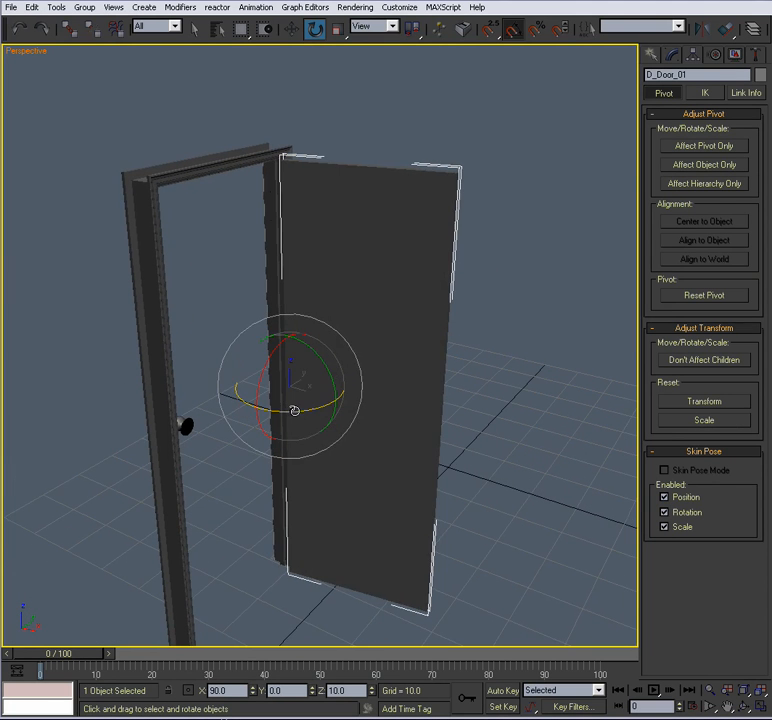
drag(296, 410, 258, 268)
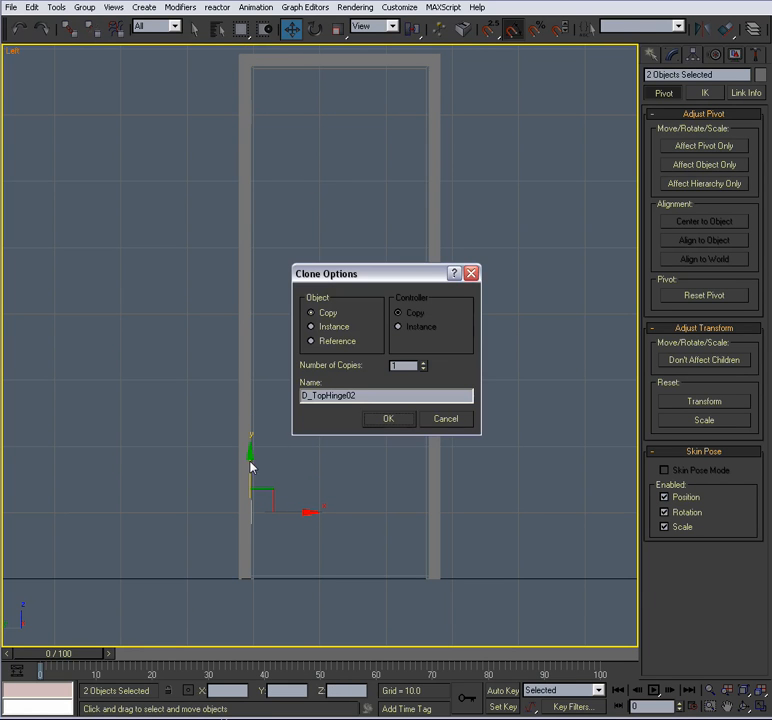
Confirm the instanced hinge copy D_TopHinge02 in Clone Options.
click(388, 418)
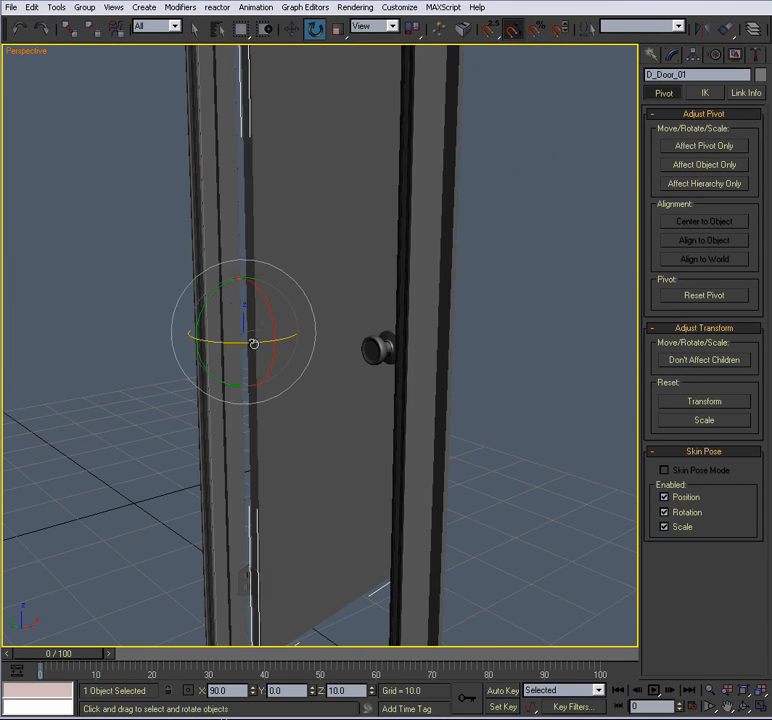
Swing the door closed, link the doorknob to it, and select the door to test.
drag(256, 344, 270, 370)
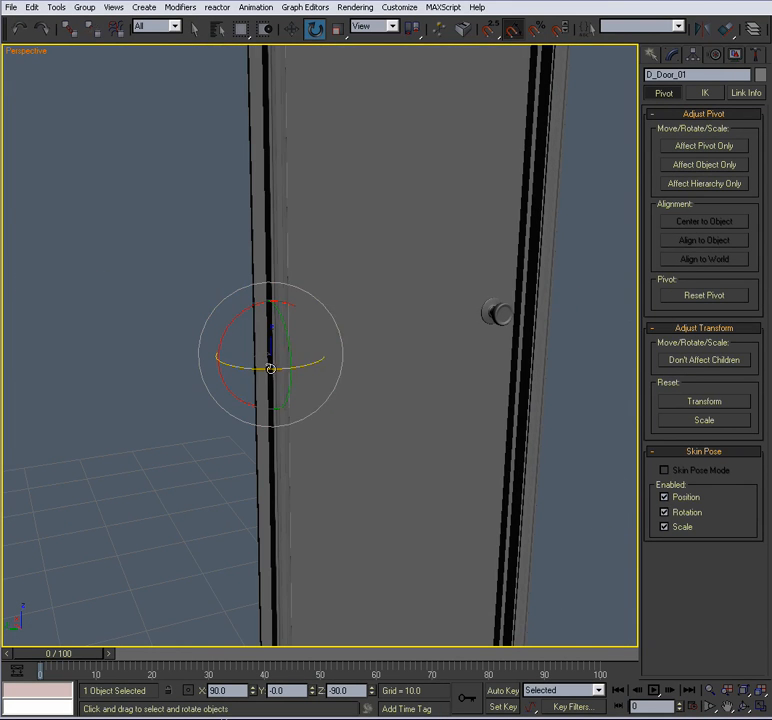
drag(270, 370, 288, 356)
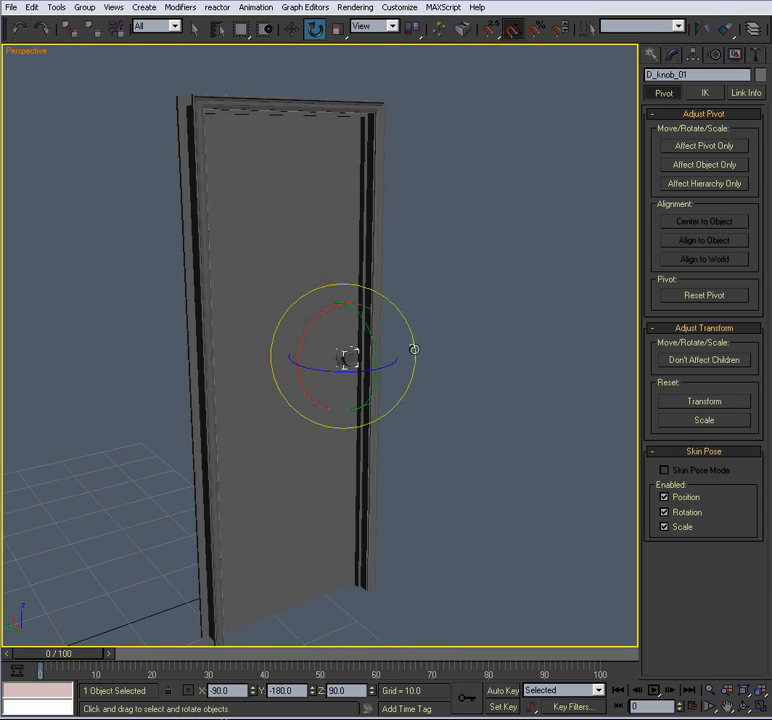
click(70, 28)
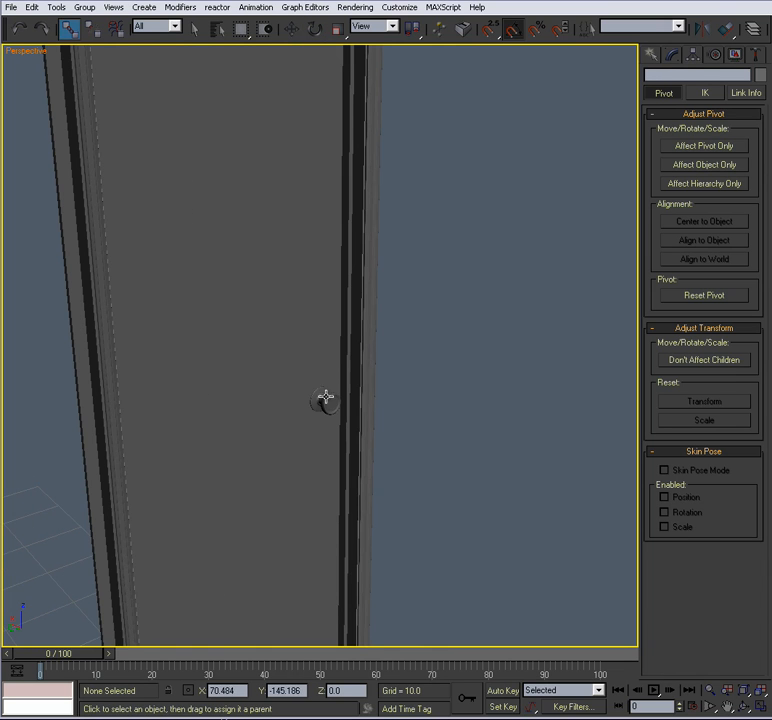
click(322, 400)
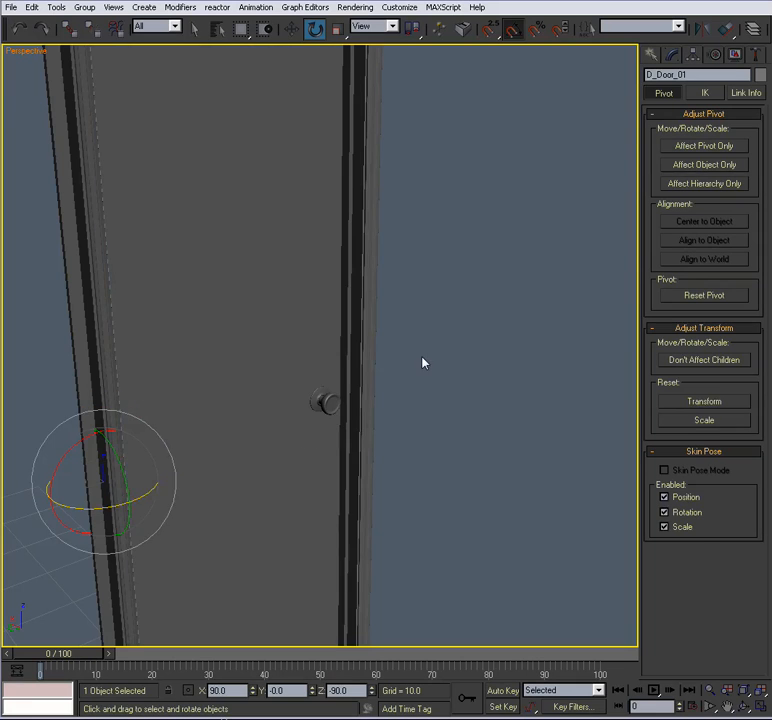
click(324, 410)
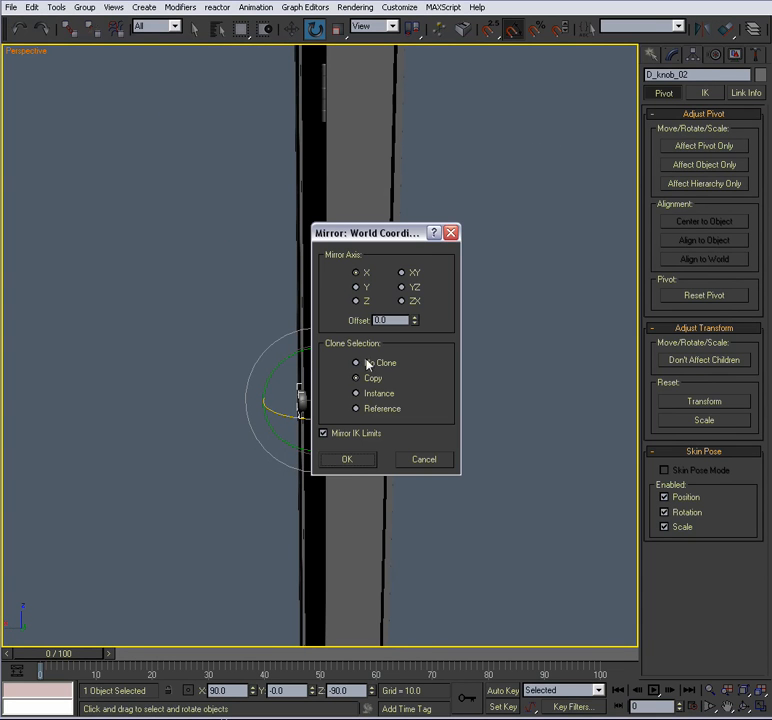
Confirm the Mirror settings for the second knob on the door's opposite face.
click(422, 458)
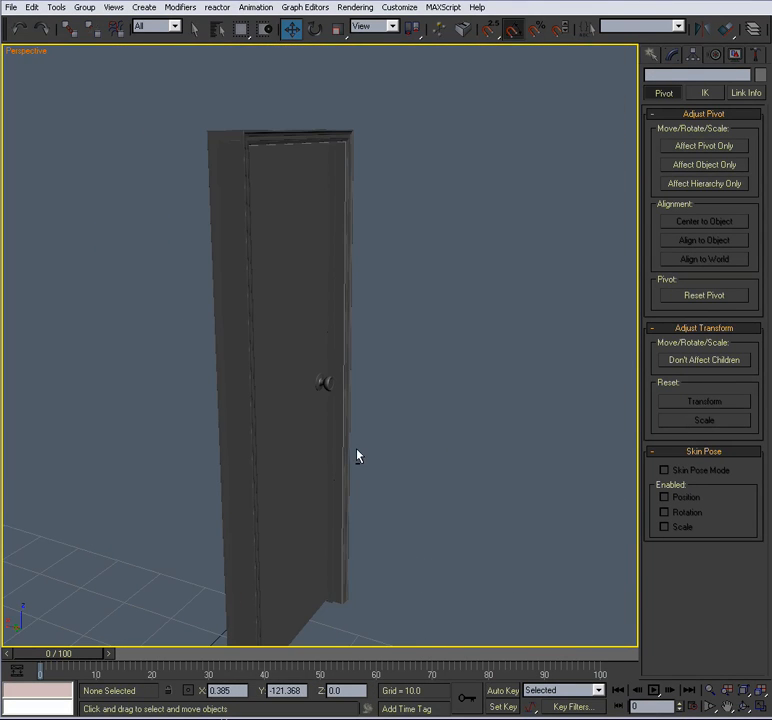
Select D_Door_01 and rotate it around the hinge pivot to verify both knobs follow.
click(314, 28)
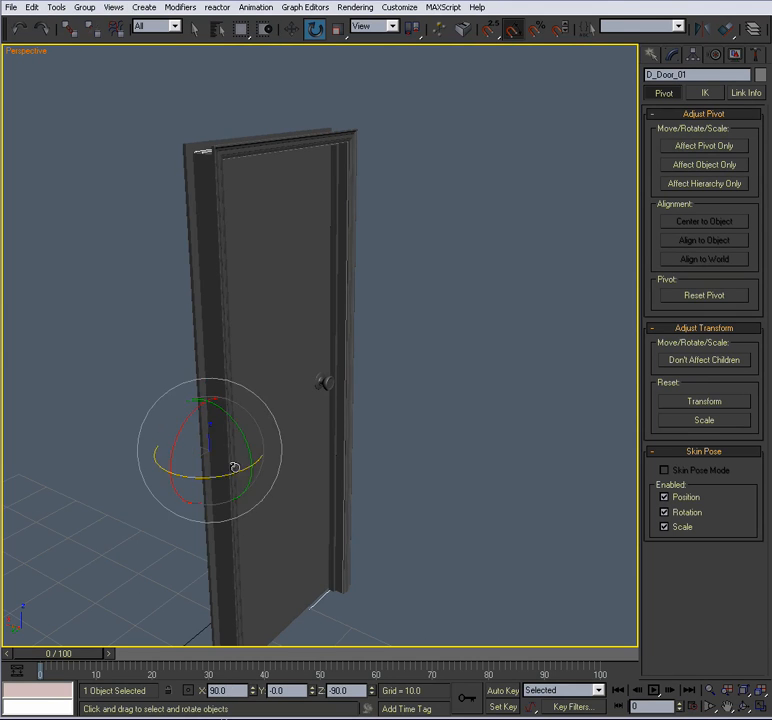
drag(232, 468, 166, 488)
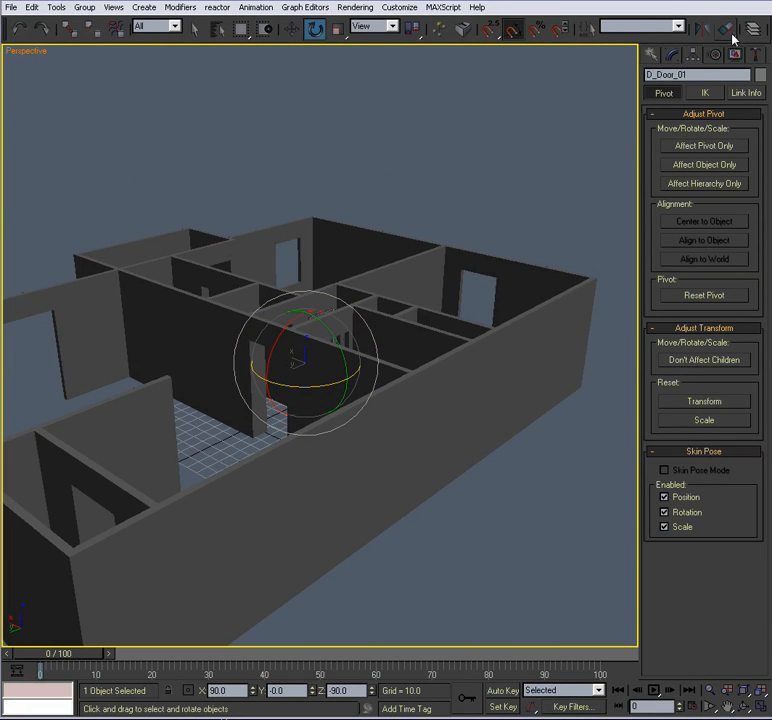
Show the Layer Manager listing Doors among Walls, Windows and other layers.
click(752, 28)
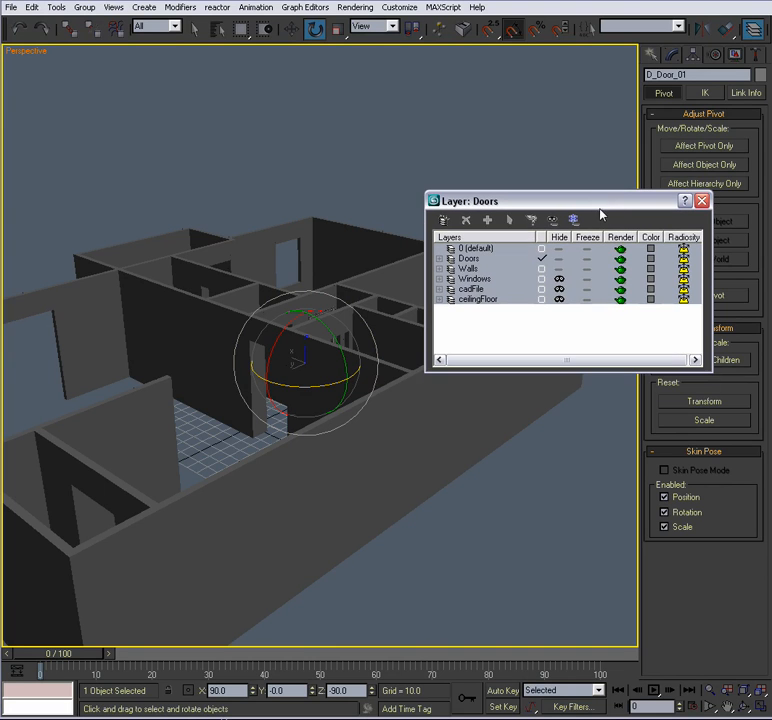